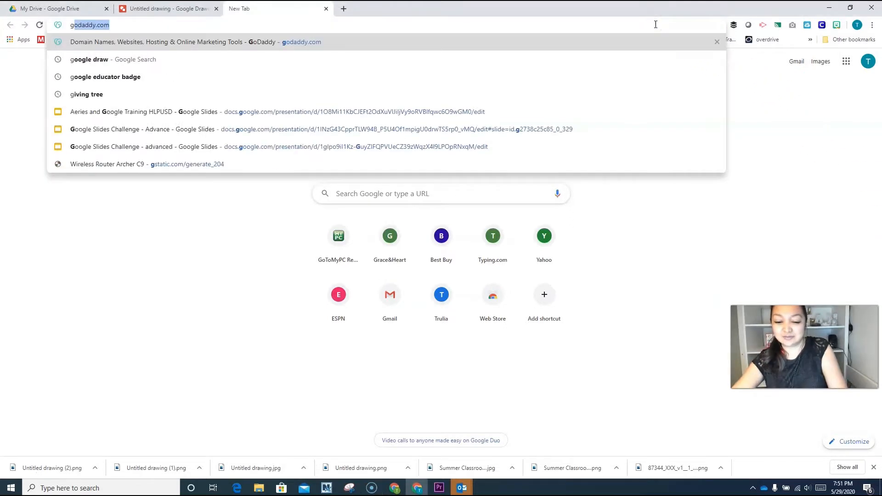
# Step: Search the web for 'google draw' and open the Google Drawings site
pyautogui.write('google draw')
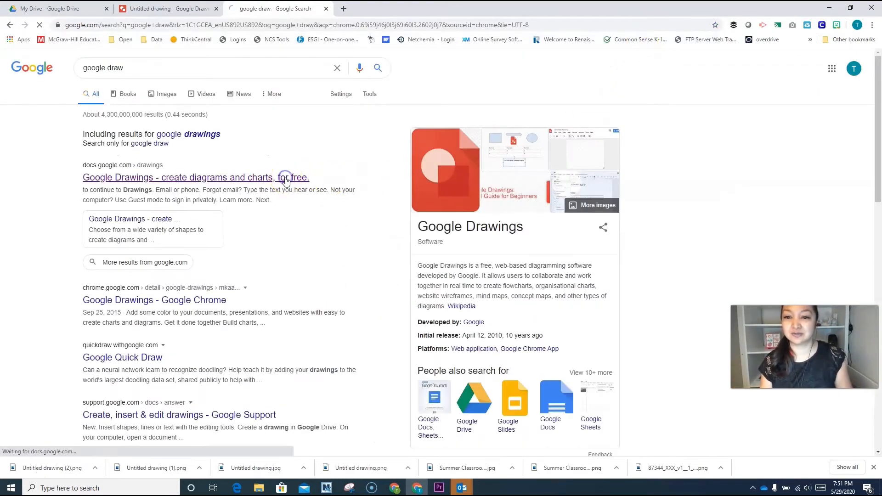
pyautogui.click(196, 177)
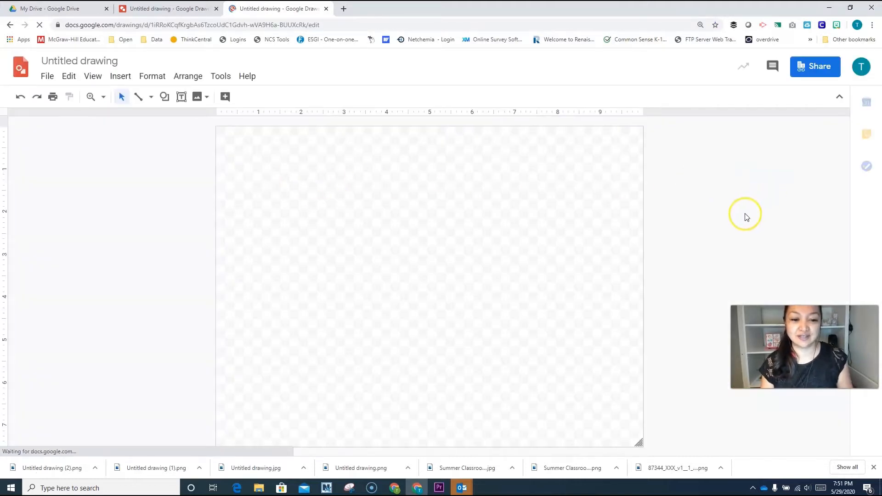
pyautogui.moveTo(671, 349)
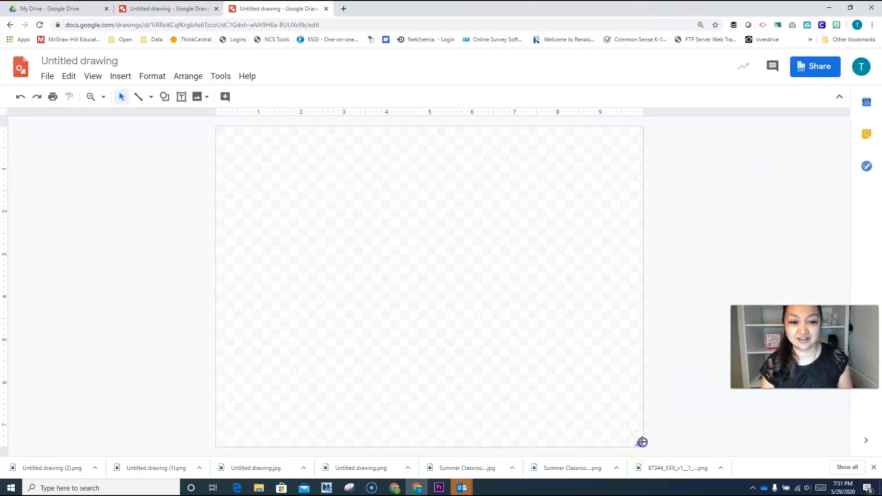
# Step: Drag the canvas corner to reshape the drawing into a wide, short banner
pyautogui.moveTo(216, 128); pyautogui.dragTo(571, 276)
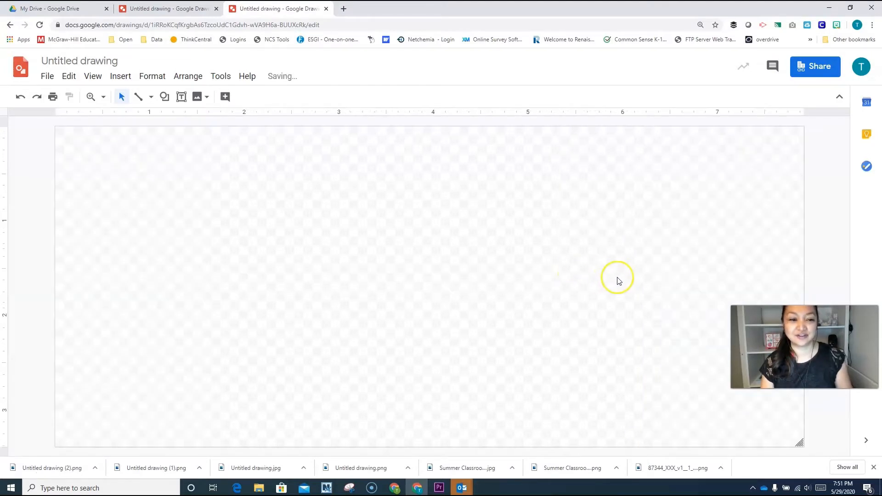
pyautogui.moveTo(836, 25)
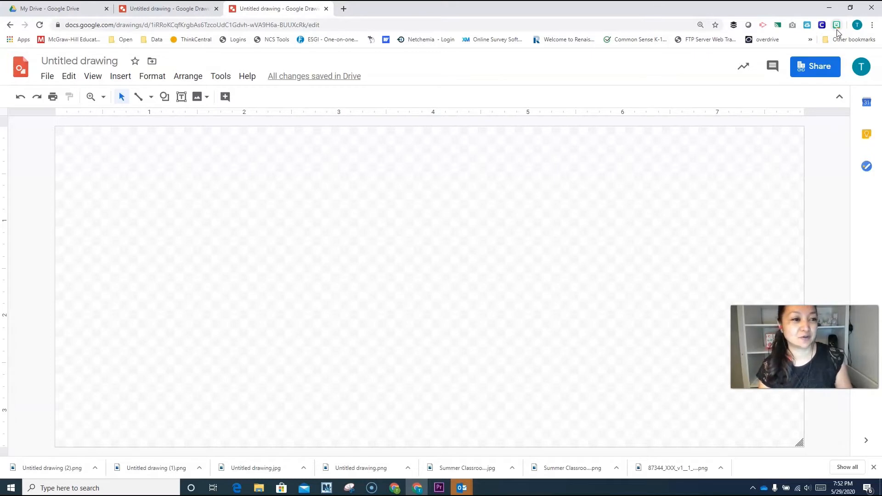
# Step: Search the Bitmoji extension for 'pose' and copy a waving full-body Bitmoji image
pyautogui.click(835, 25)
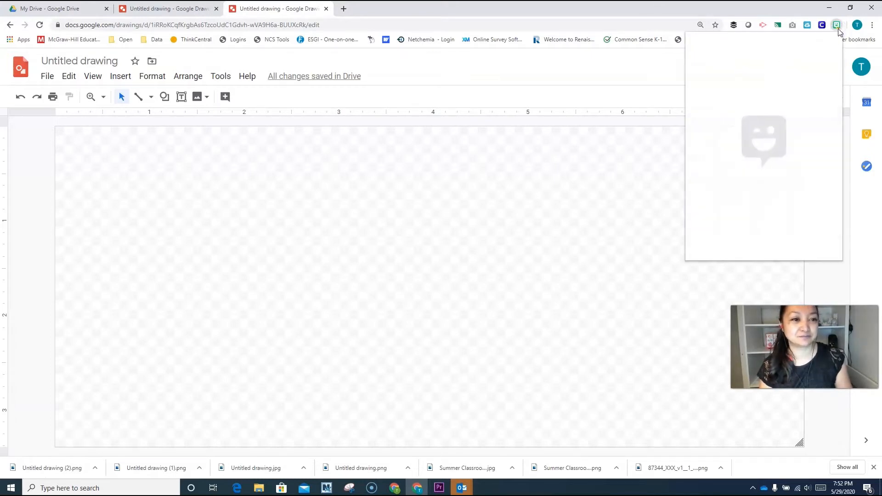
pyautogui.click(836, 25)
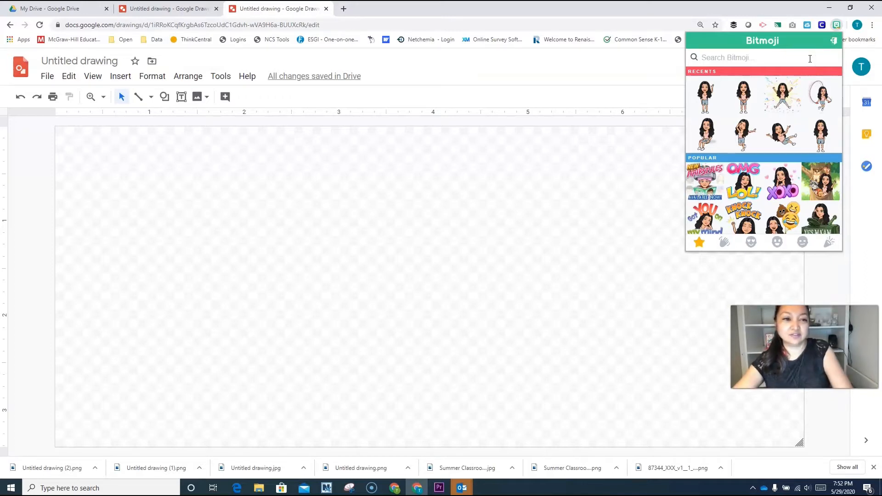
pyautogui.write('pose')
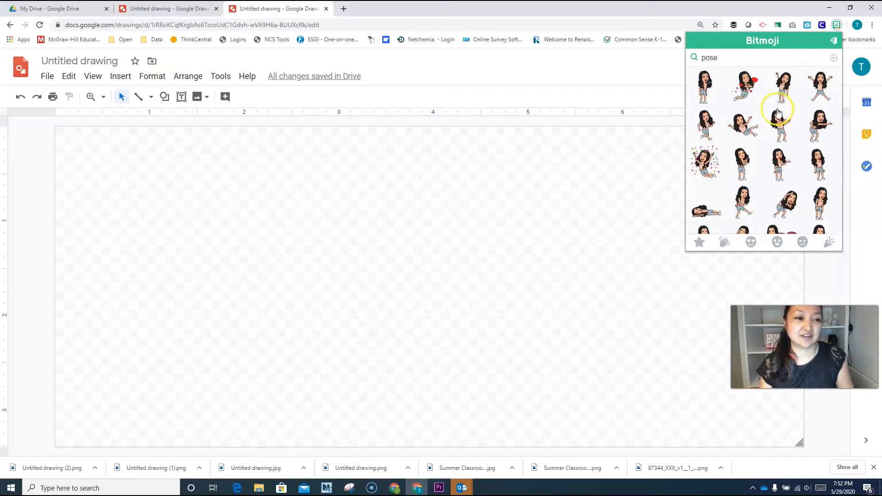
pyautogui.scroll(-3)
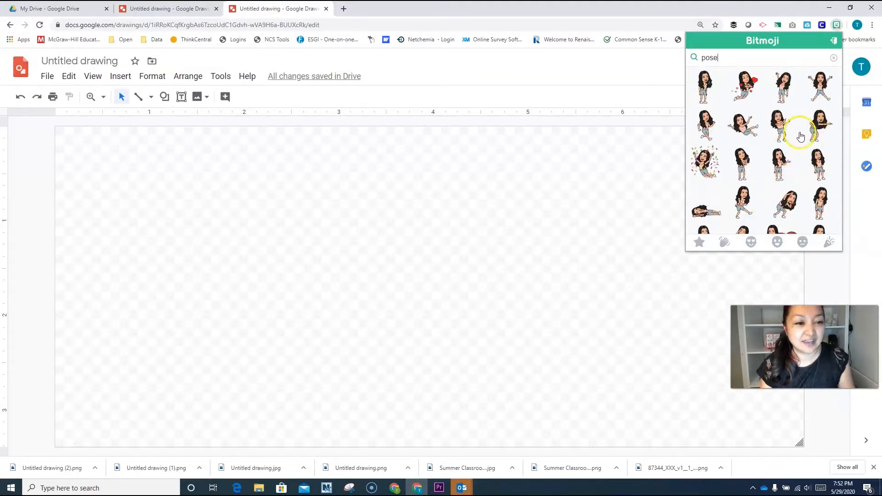
pyautogui.scroll(-3)
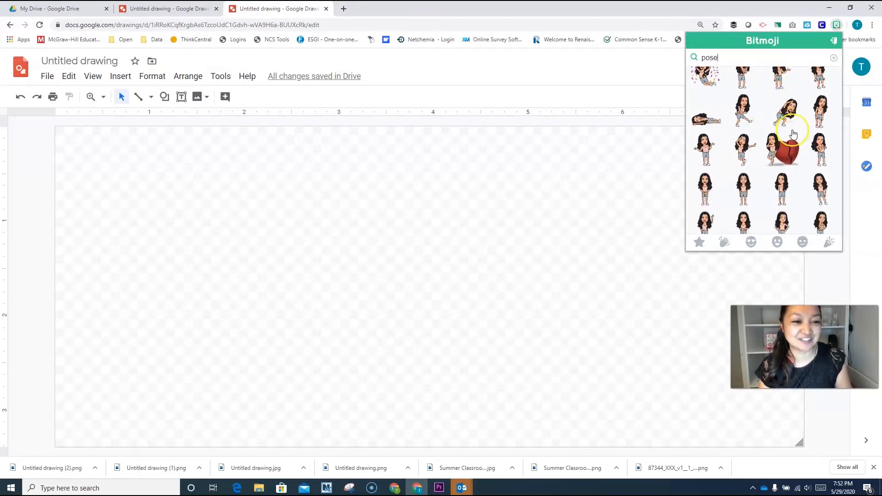
pyautogui.scroll(-3)
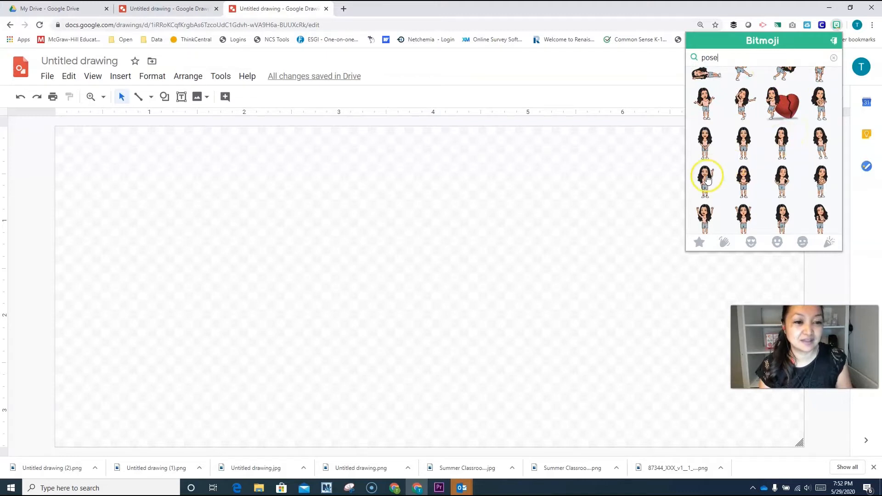
pyautogui.rightClick(708, 176)
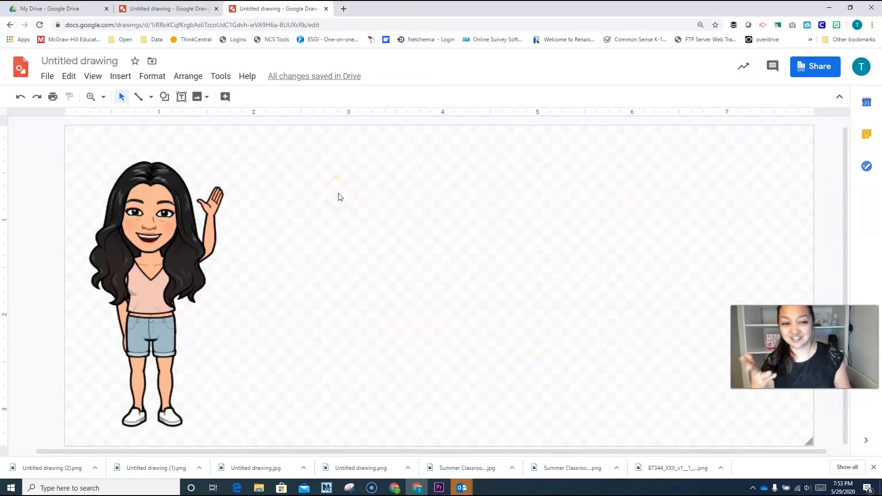
pyautogui.moveTo(148, 90)
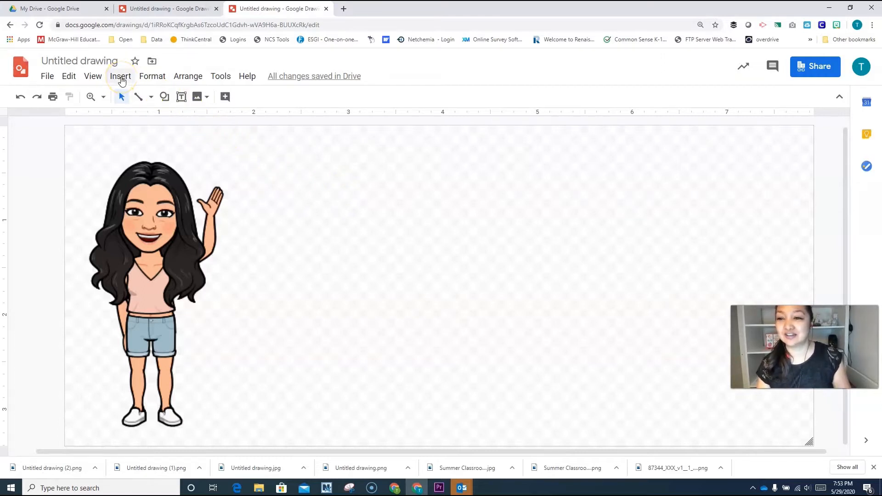
# Step: Insert a blue-screen laptop picture found through a web image search for 'laptop'
pyautogui.click(120, 76)
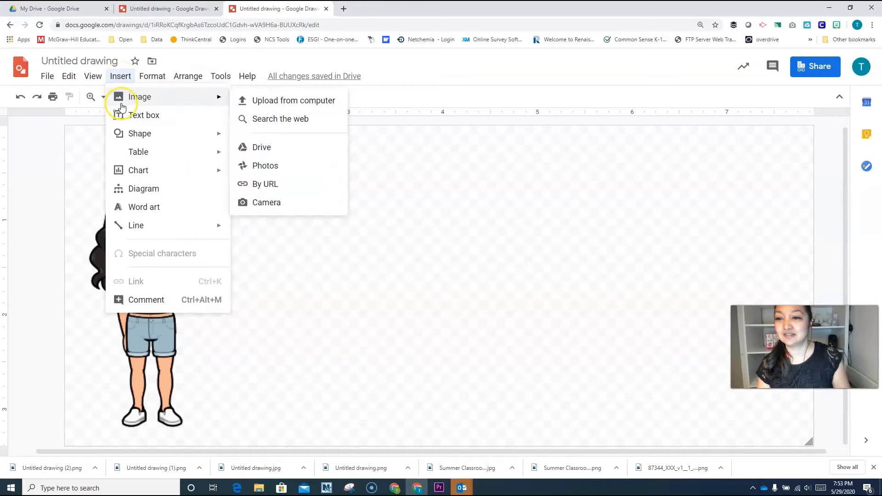
pyautogui.click(280, 118)
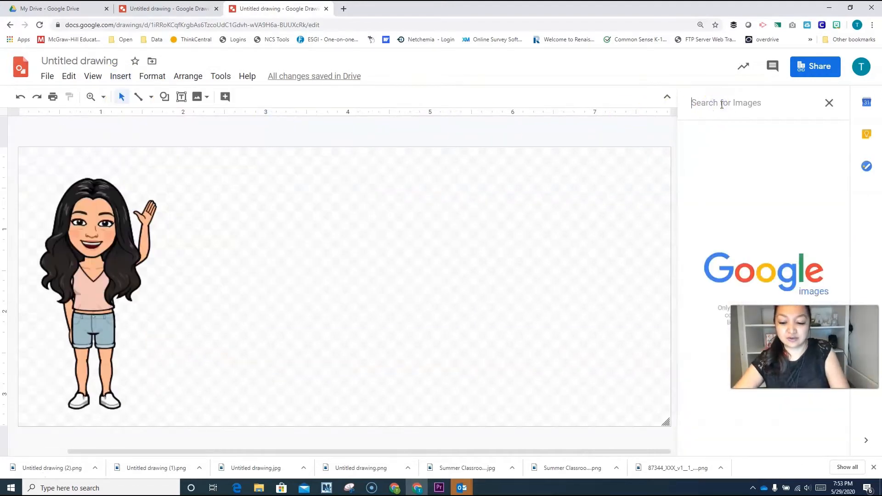
pyautogui.write('laptop png')
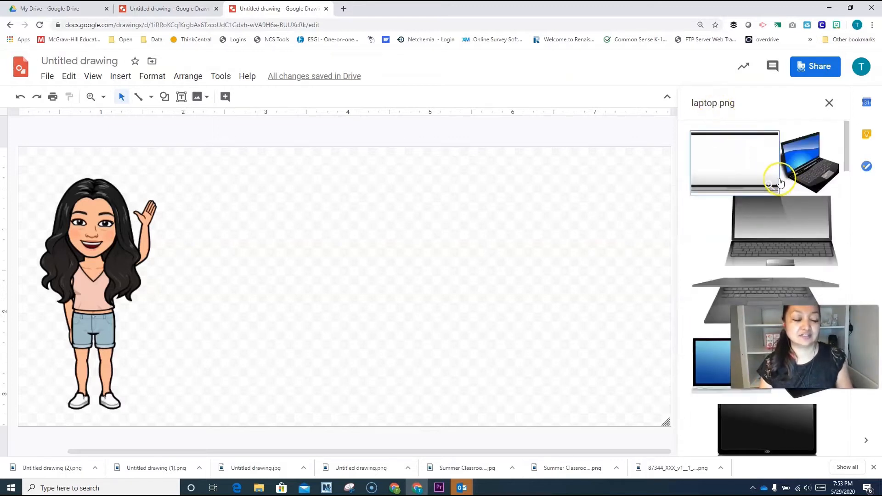
pyautogui.scroll(-3)
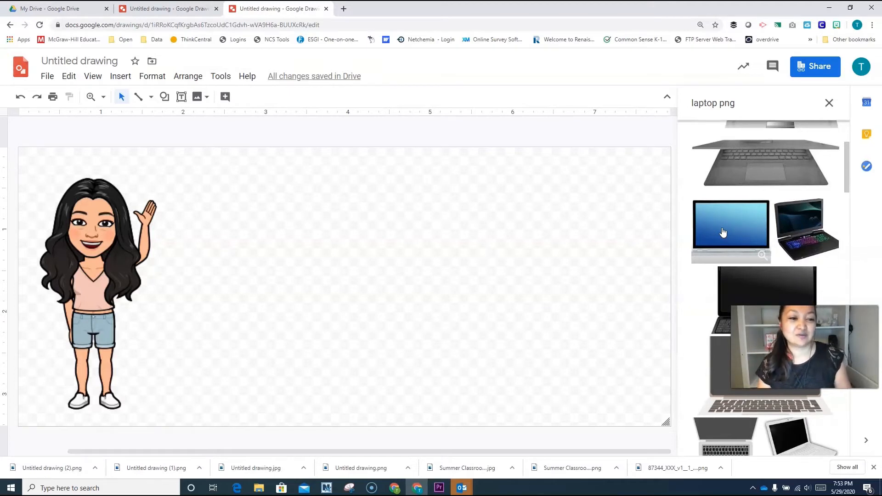
pyautogui.click(731, 231)
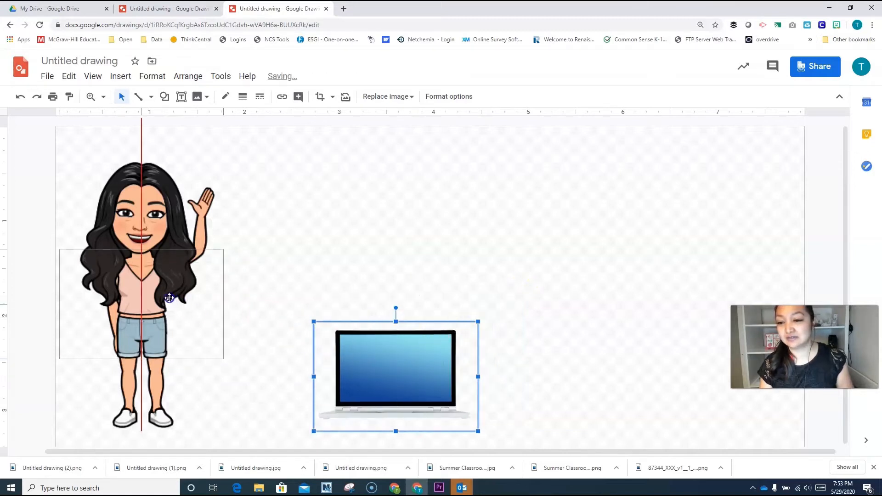
# Step: Position the laptop over the Bitmoji's torso so she appears to hold it
pyautogui.moveTo(396, 369); pyautogui.dragTo(138, 302)
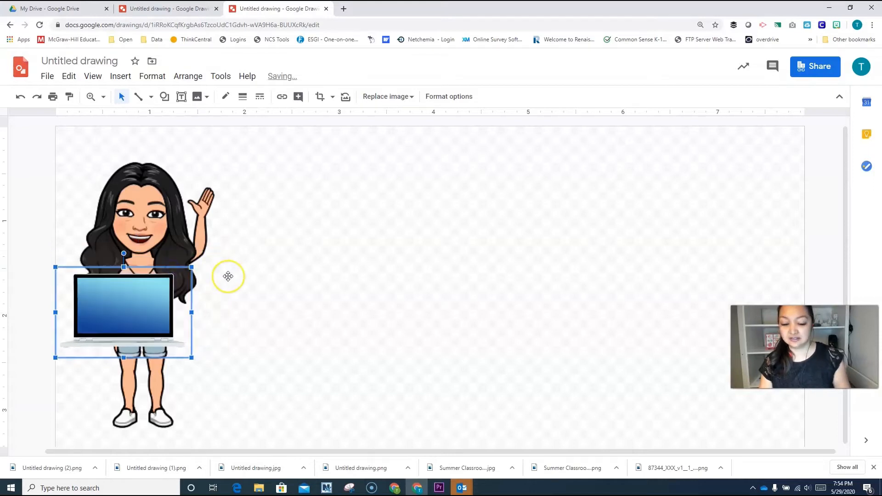
pyautogui.moveTo(123, 312); pyautogui.dragTo(108, 321)
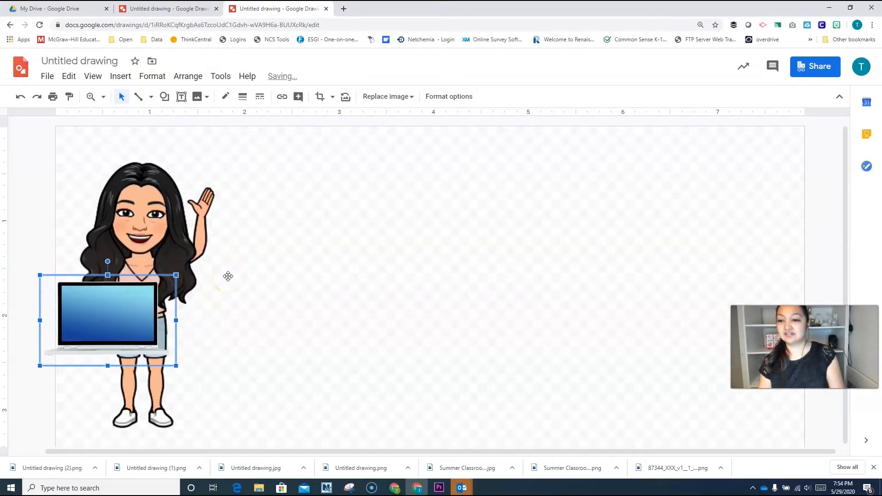
pyautogui.moveTo(318, 275)
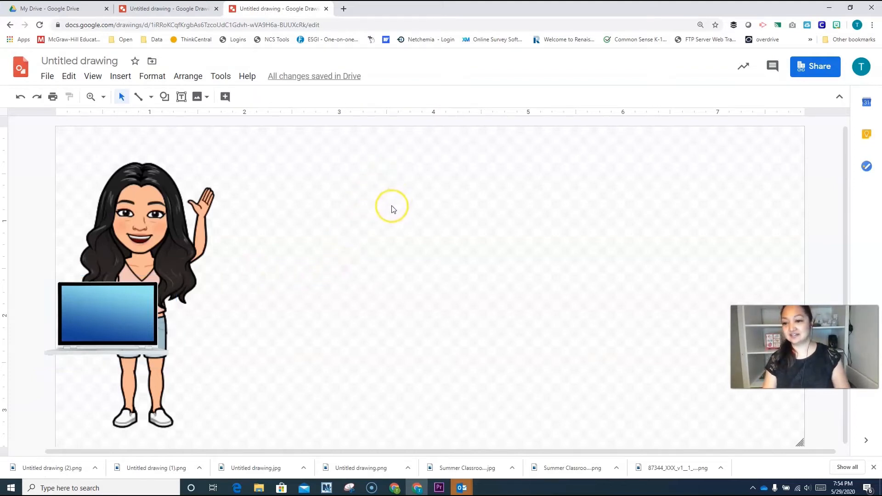
pyautogui.click(173, 235)
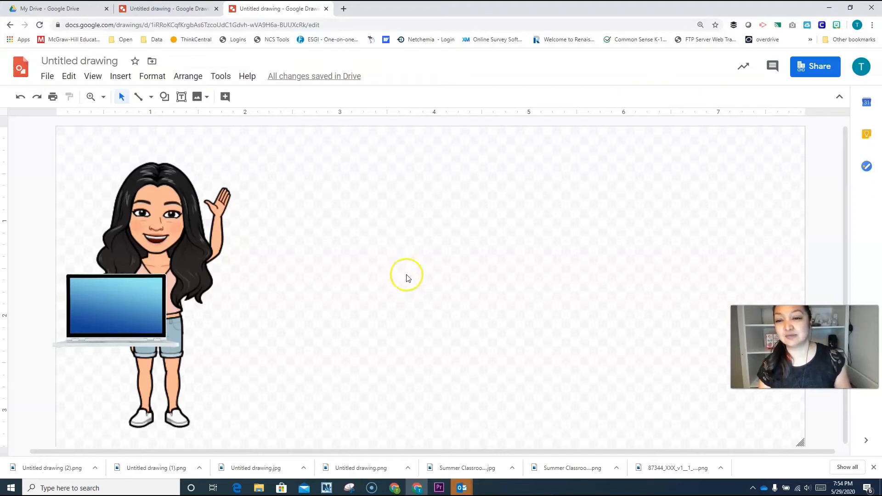
pyautogui.moveTo(180, 96)
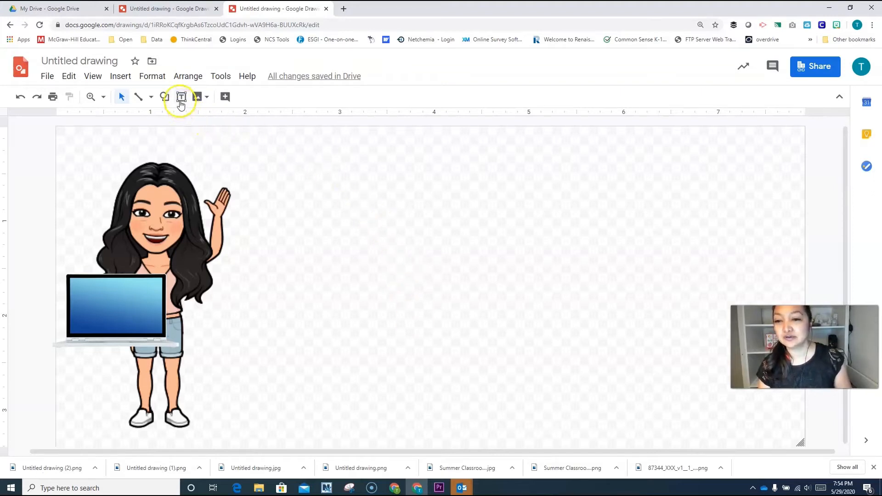
pyautogui.moveTo(181, 97)
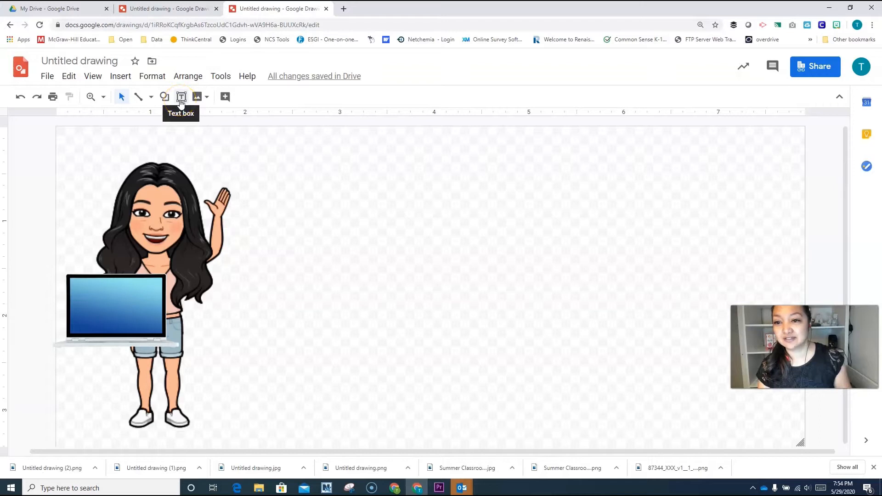
# Step: Draw a wide text box to the right of the Bitmoji
pyautogui.click(121, 77)
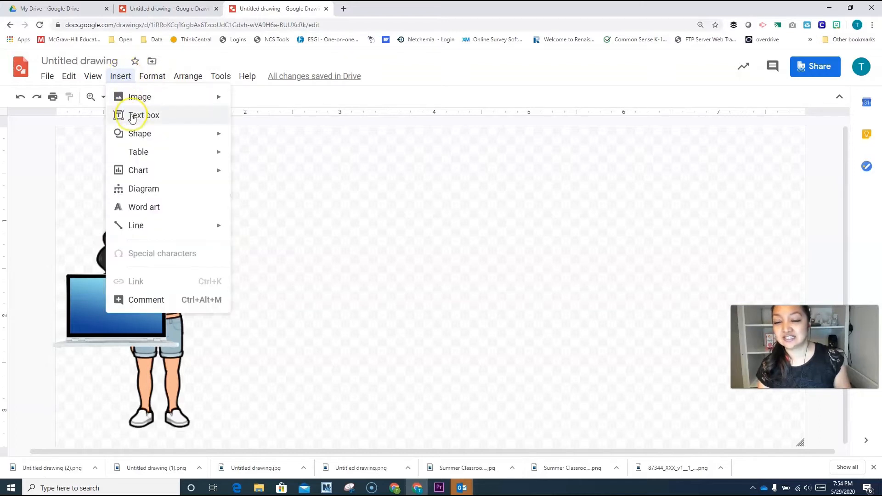
pyautogui.click(142, 115)
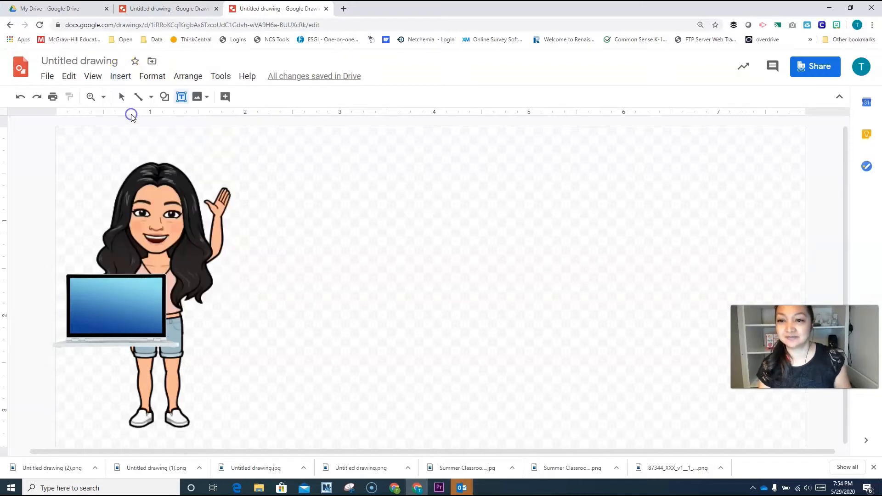
pyautogui.moveTo(246, 138)
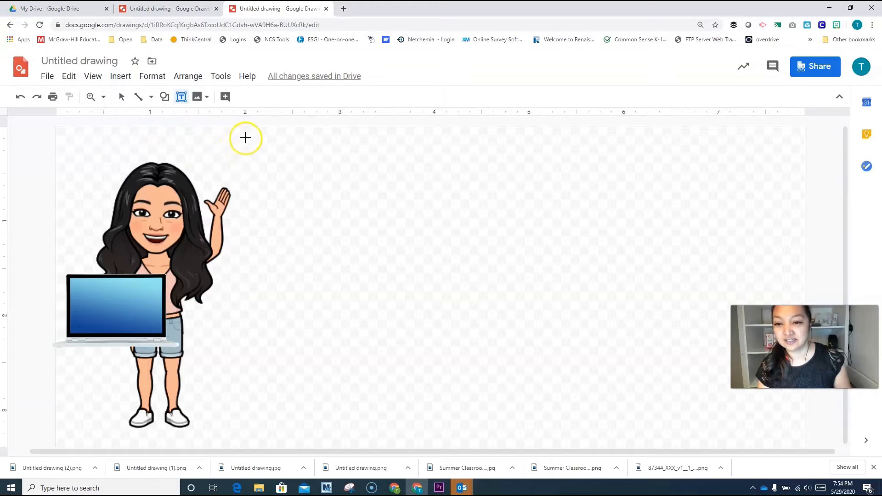
pyautogui.moveTo(245, 139); pyautogui.dragTo(571, 374)
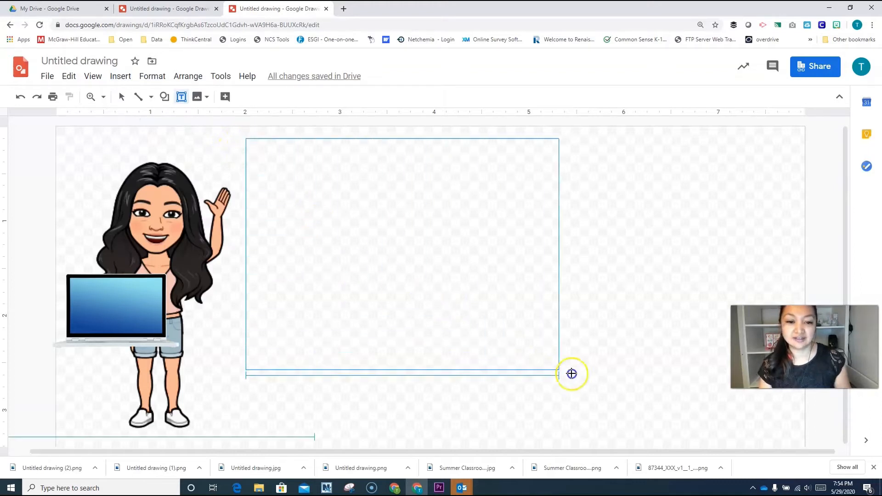
pyautogui.moveTo(572, 373); pyautogui.dragTo(786, 441)
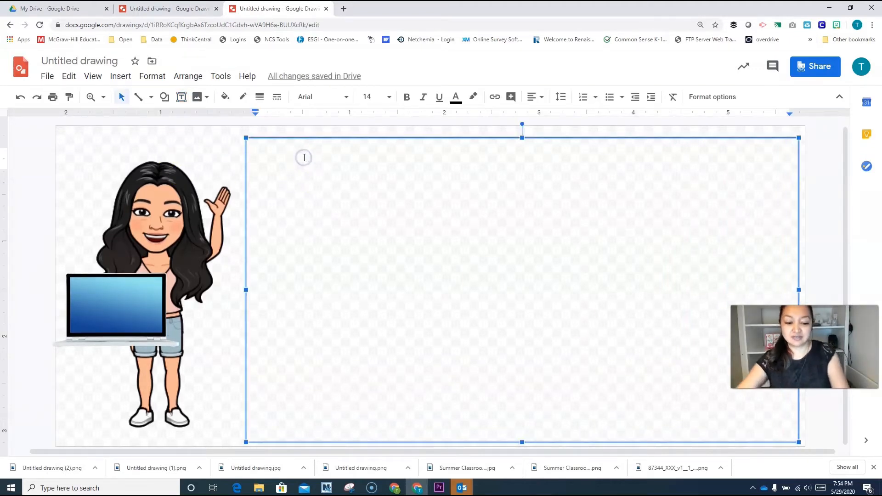
pyautogui.write('Teresa Cast')
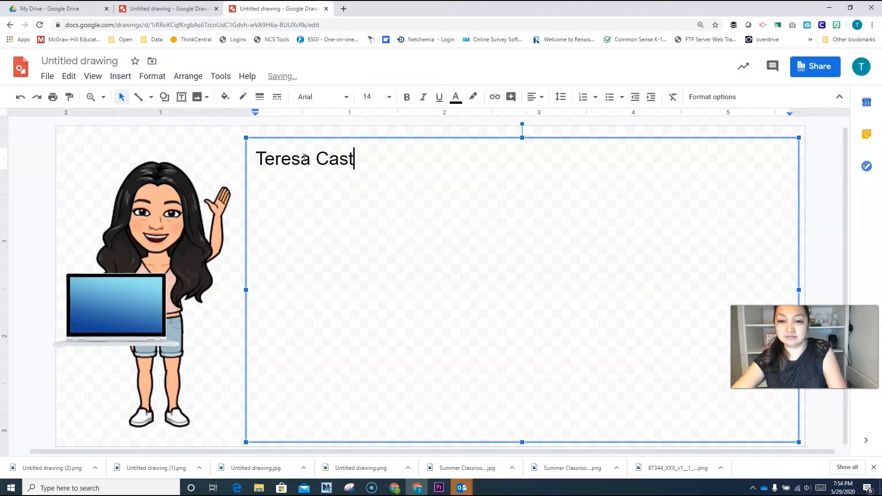
pyautogui.write('ro')
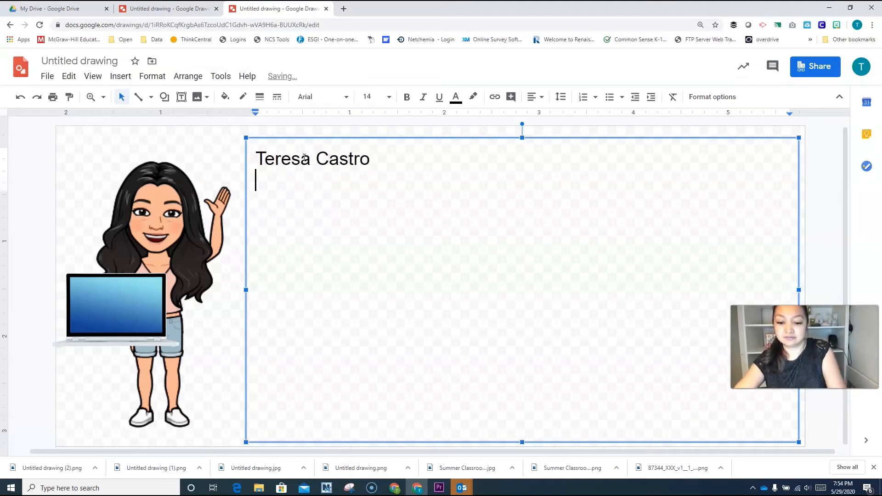
pyautogui.write('Technology')
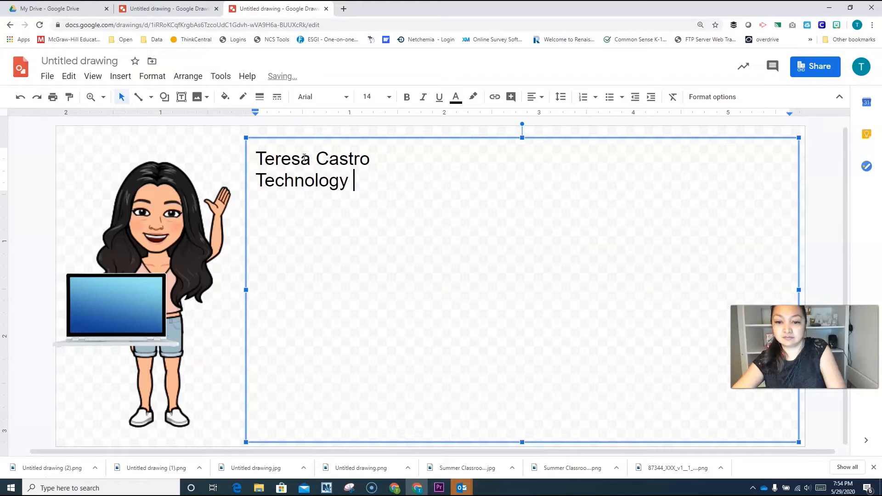
pyautogui.write('Teacher')
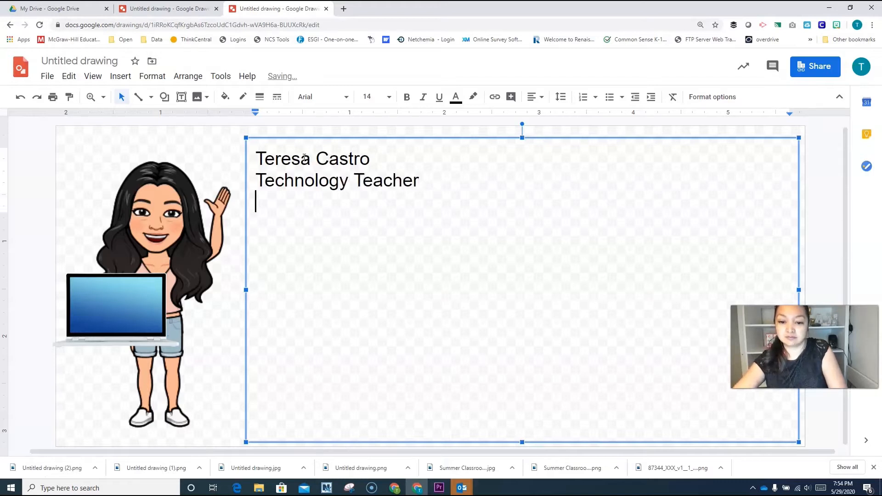
pyautogui.write('(6')
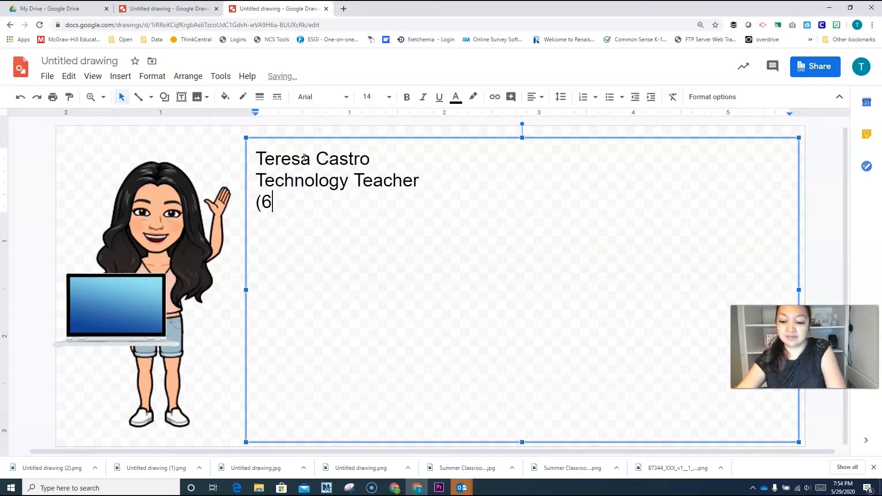
pyautogui.write('26) 555')
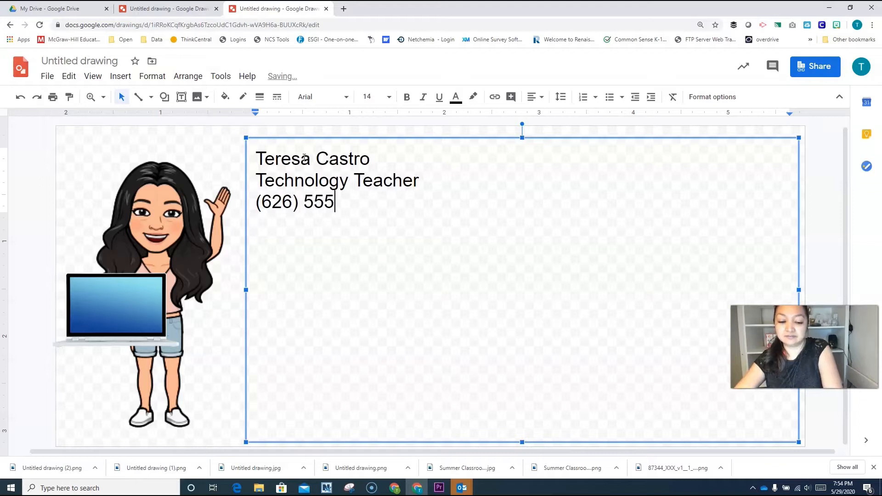
pyautogui.write('-111')
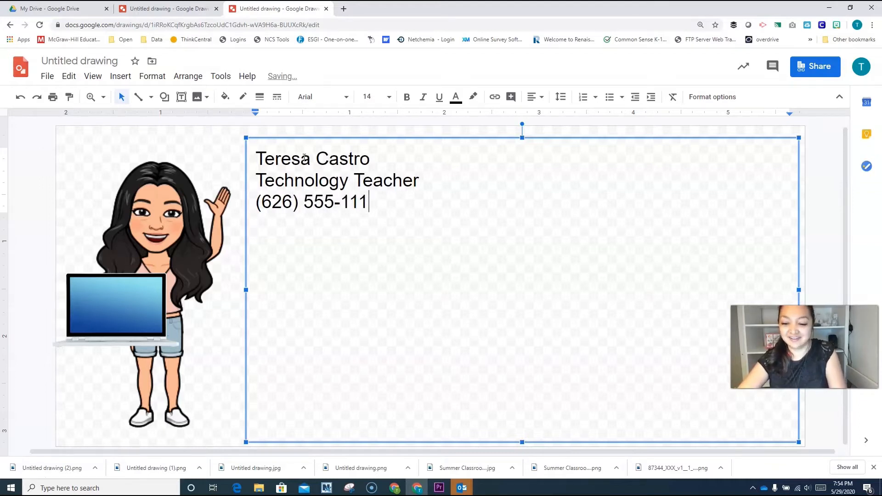
pyautogui.write('1')
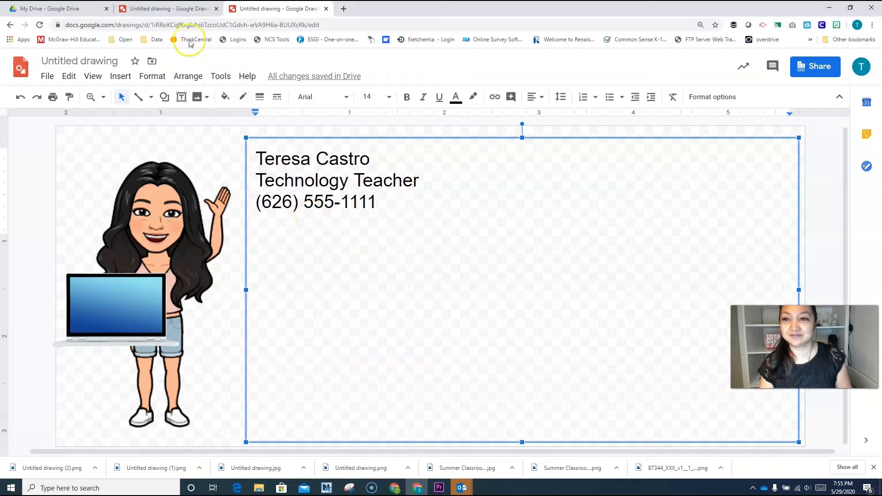
# Step: Set the sample drawing's quote to font size 18, then return to the new drawing
pyautogui.click(166, 9)
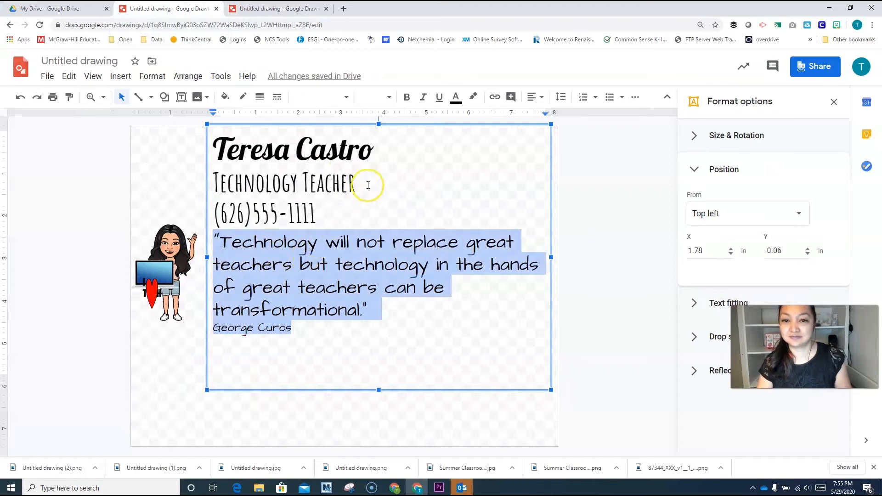
pyautogui.click(388, 97)
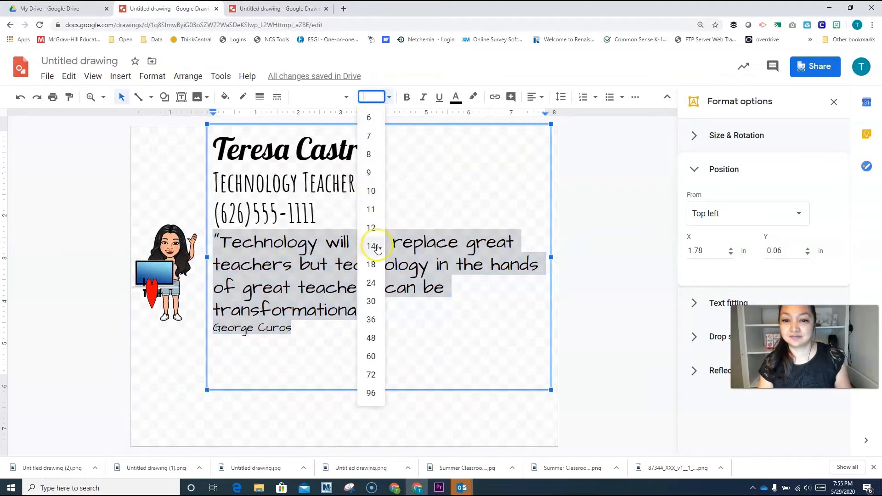
pyautogui.click(370, 245)
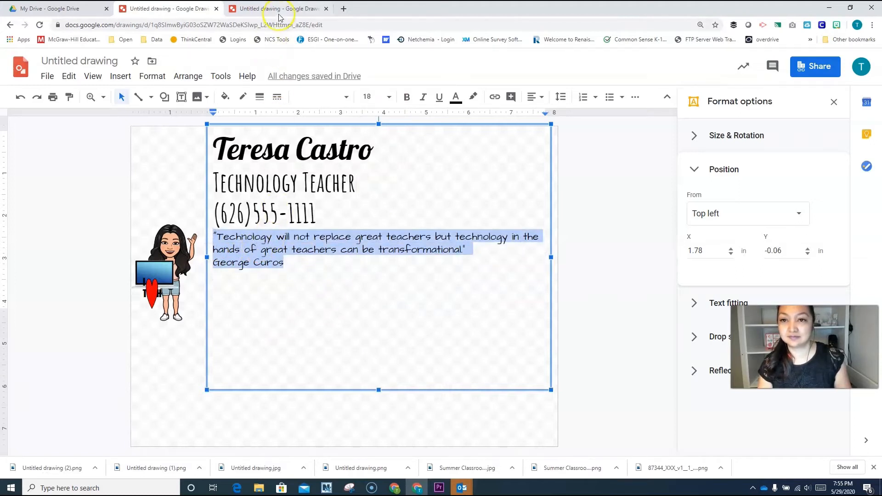
pyautogui.click(271, 8)
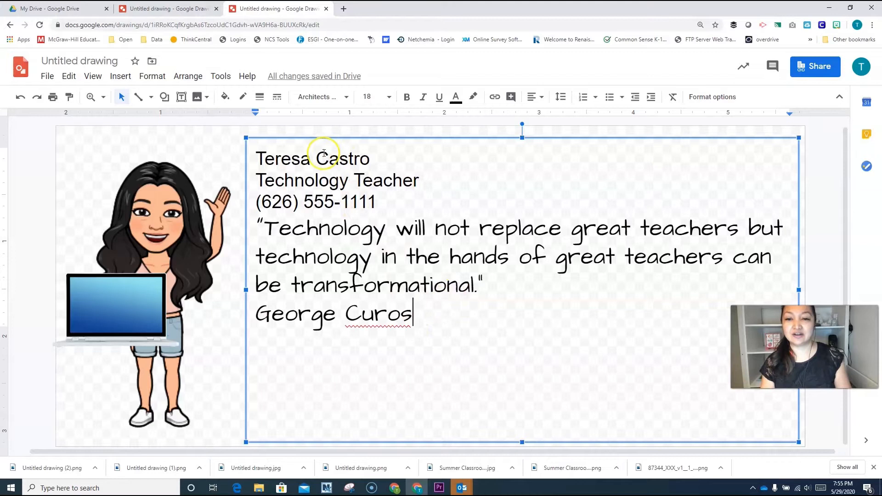
pyautogui.moveTo(317, 176)
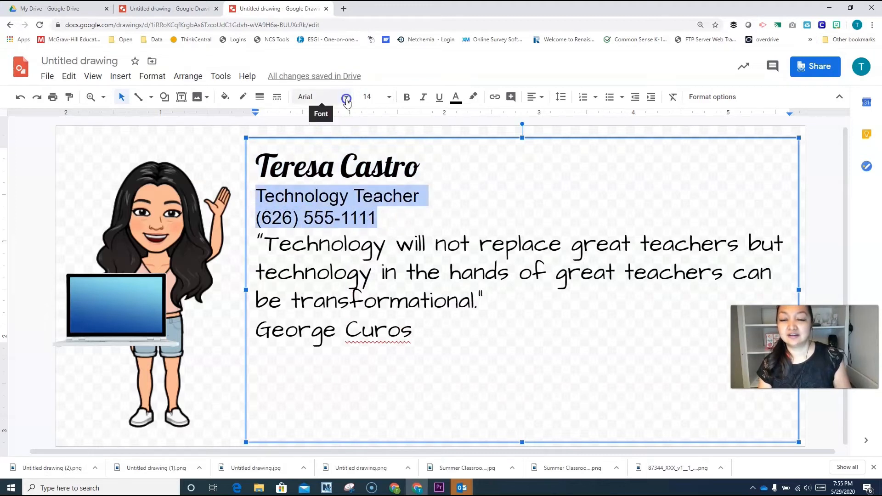
# Step: Set the title and phone number lines to font size 18
pyautogui.click(346, 96)
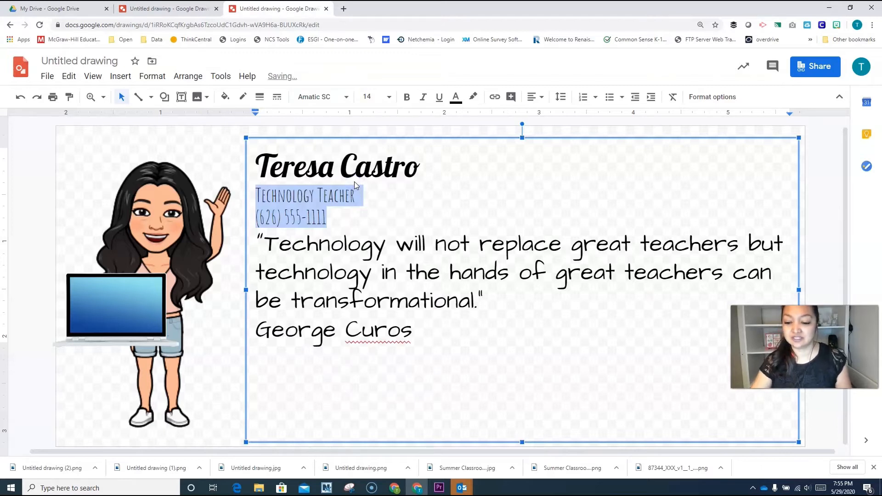
pyautogui.click(389, 97)
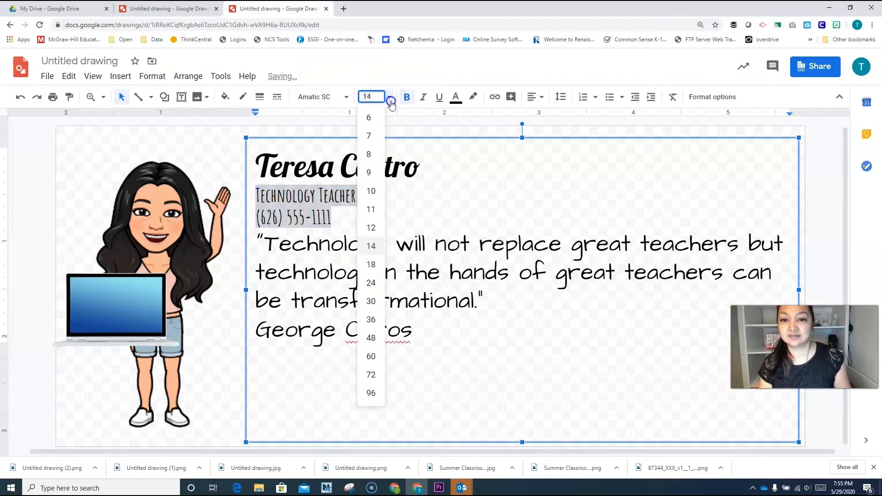
pyautogui.click(371, 264)
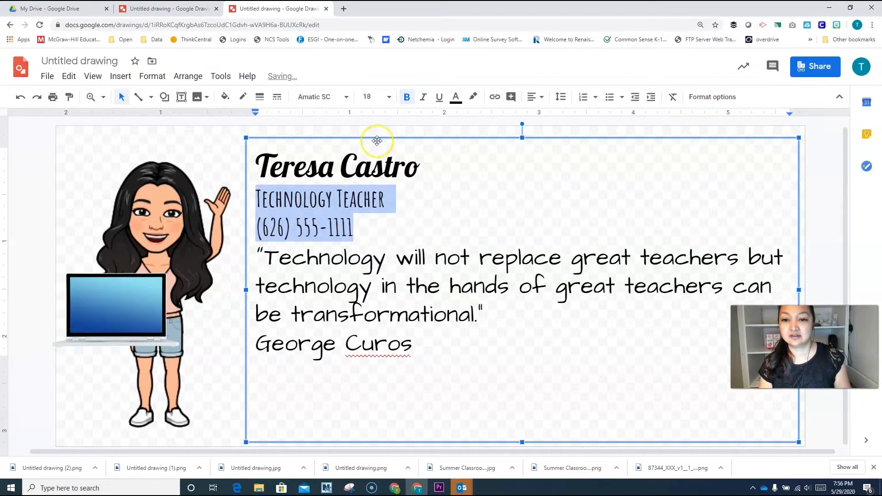
pyautogui.click(409, 351)
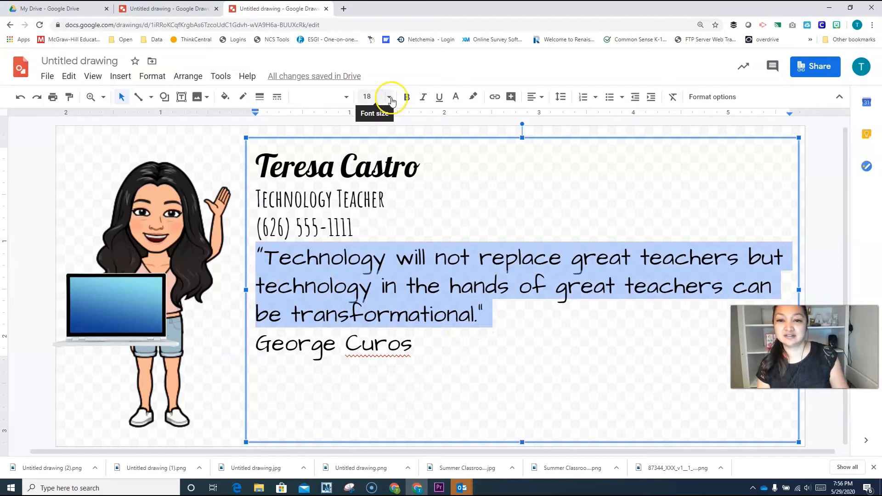
# Step: Enlarge the name line, shrink the author line, and open a new browser tab
pyautogui.doubleClick(380, 166)
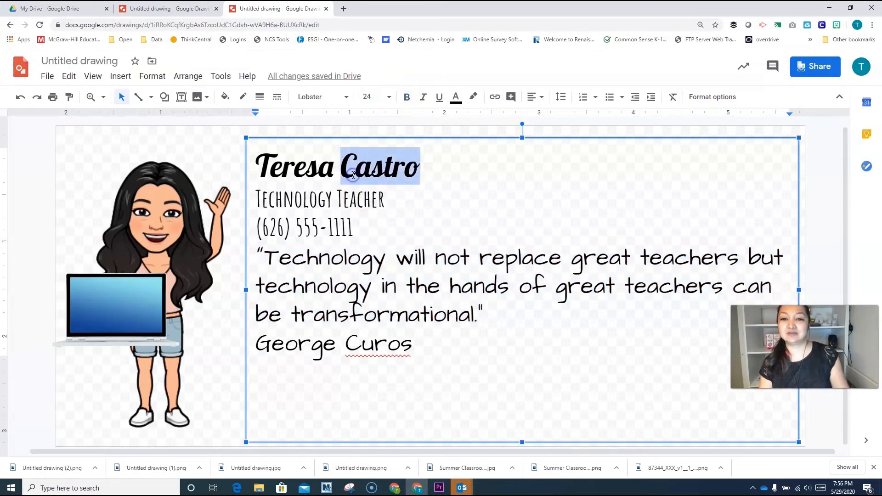
pyautogui.click(389, 97)
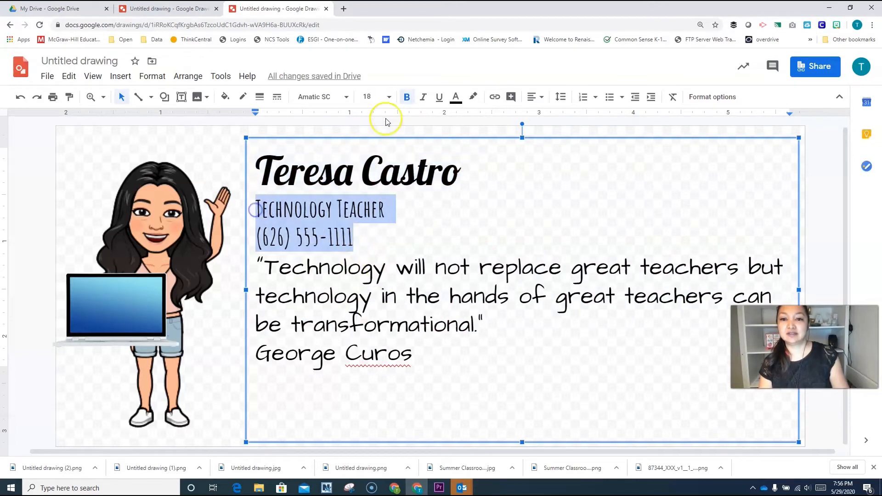
pyautogui.click(389, 96)
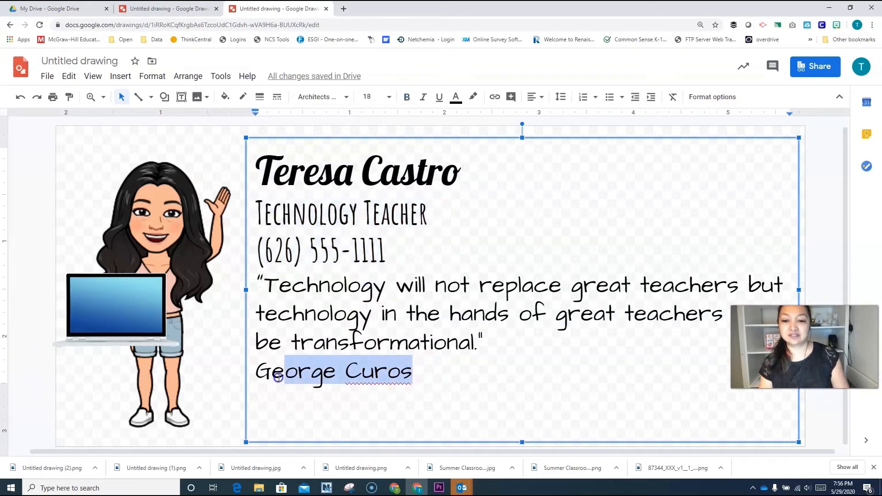
pyautogui.click(391, 97)
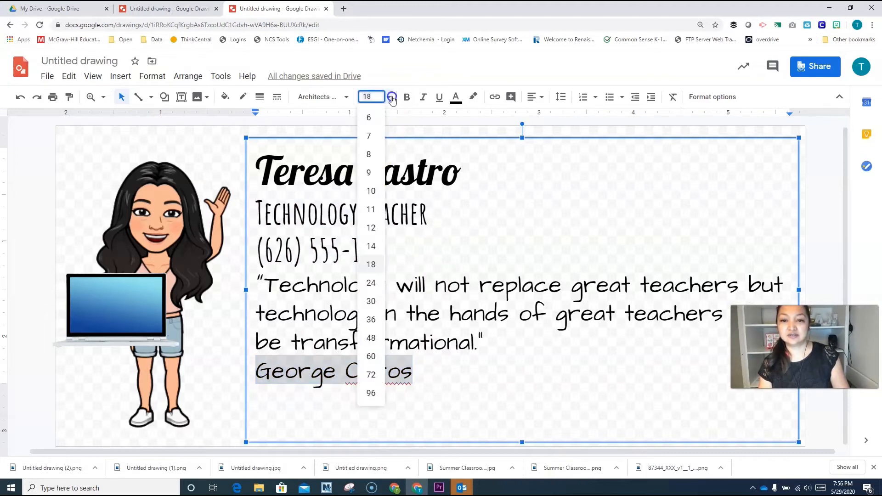
pyautogui.moveTo(375, 205)
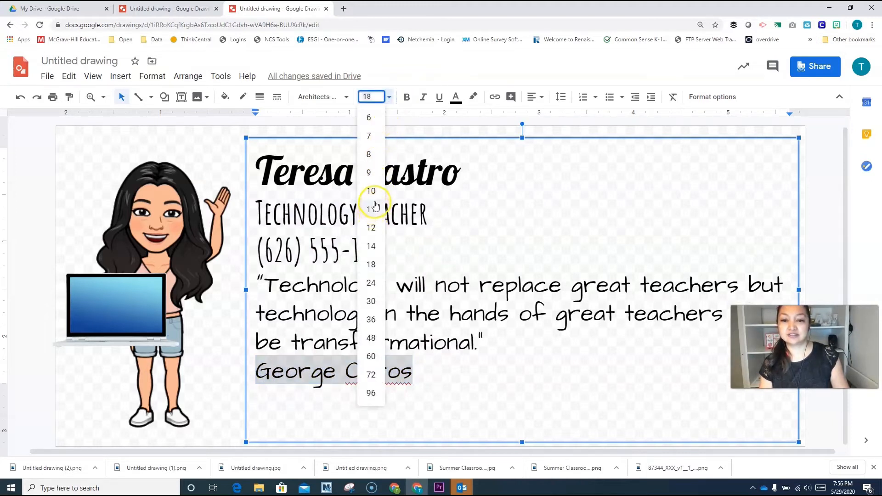
pyautogui.click(371, 209)
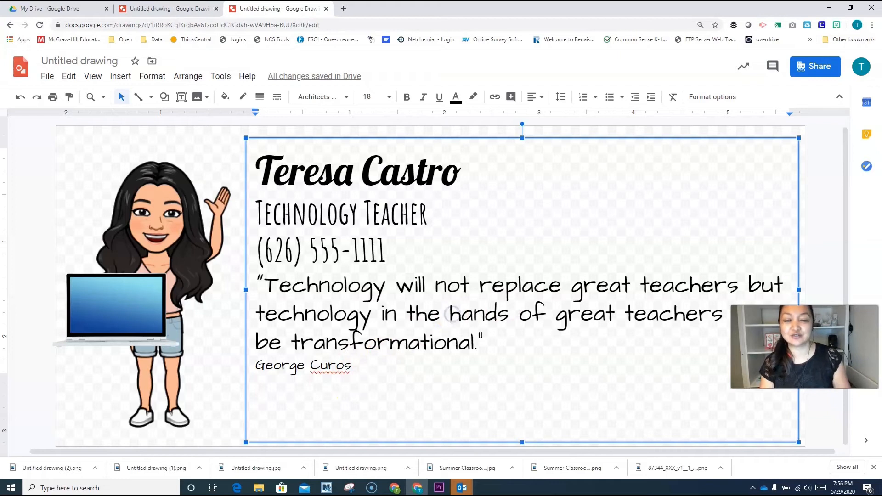
pyautogui.moveTo(343, 9)
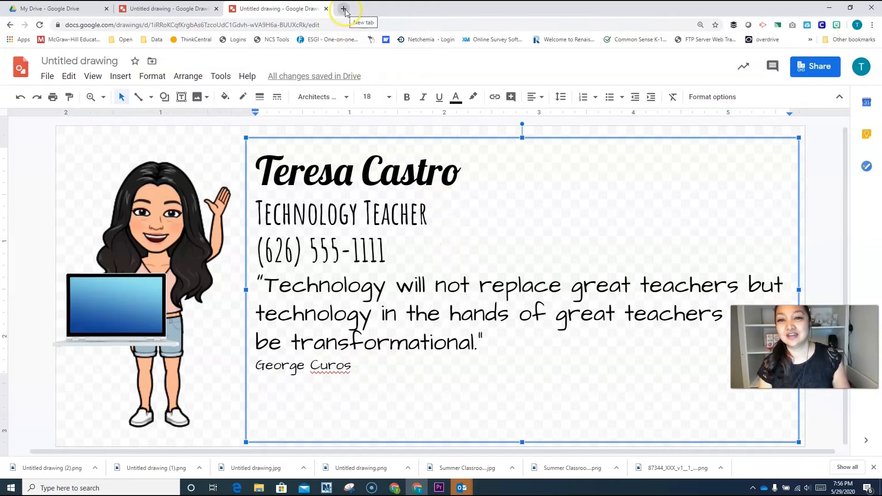
pyautogui.click(341, 8)
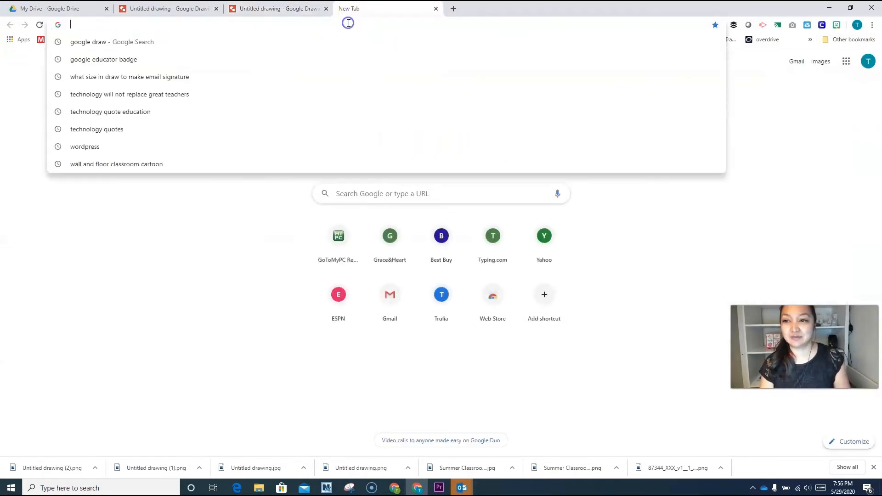
# Step: Copy the Level 2 Certified Educator badge from Google Images and return to the drawing
pyautogui.write('google draw')
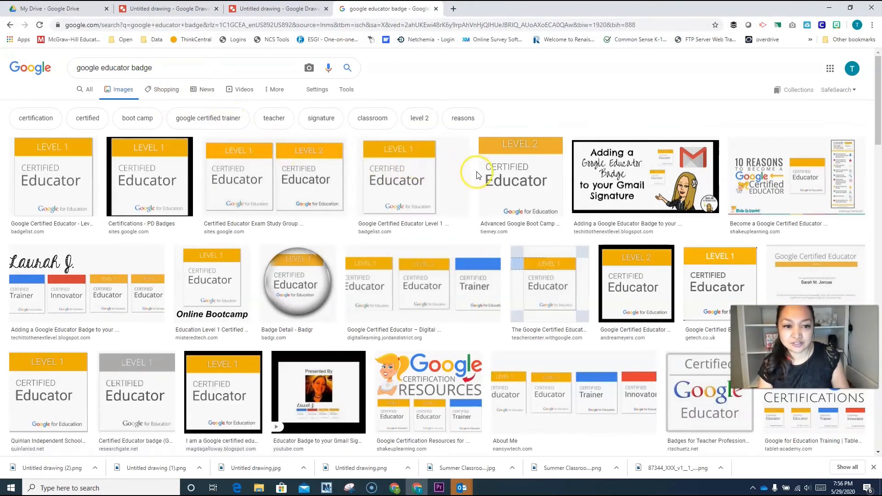
pyautogui.moveTo(485, 195)
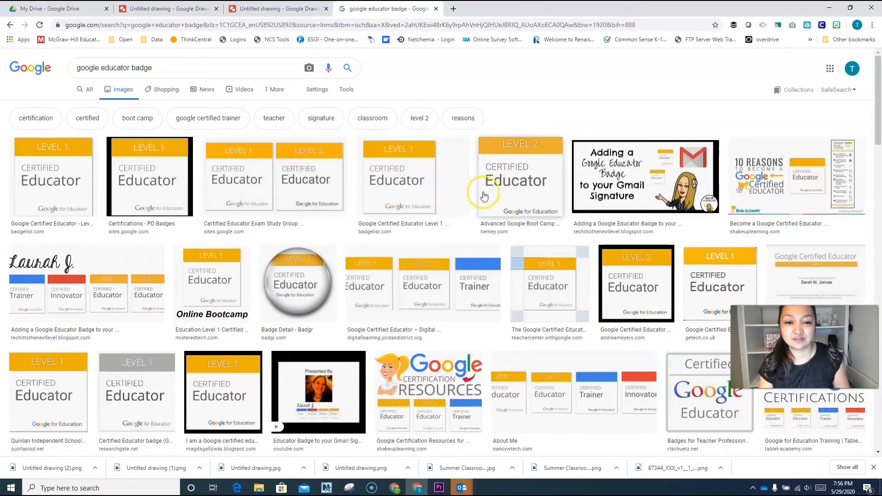
pyautogui.click(520, 176)
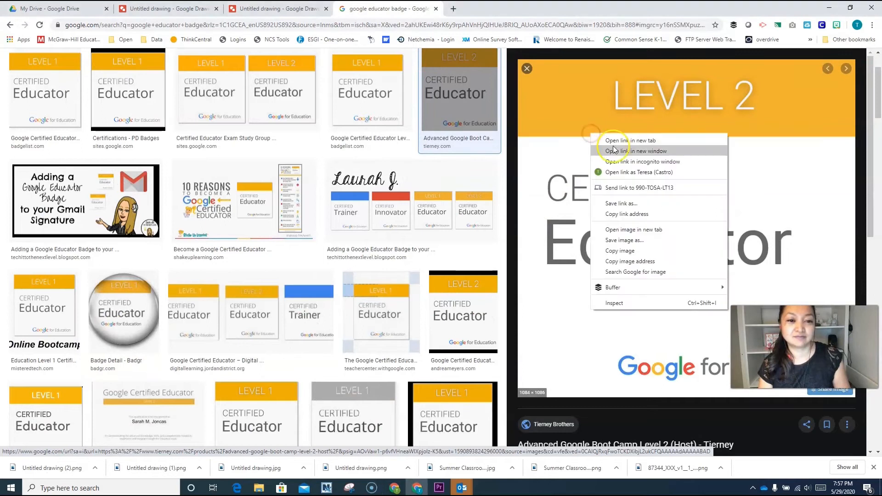
pyautogui.click(627, 253)
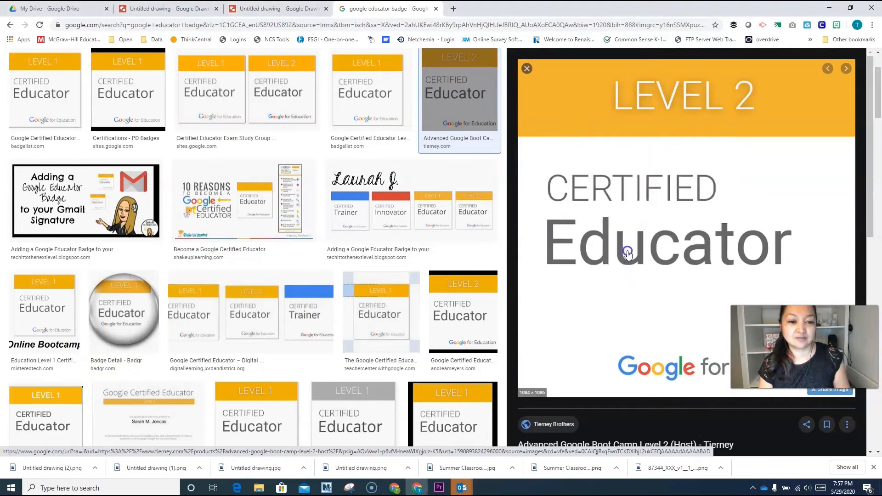
pyautogui.moveTo(436, 418)
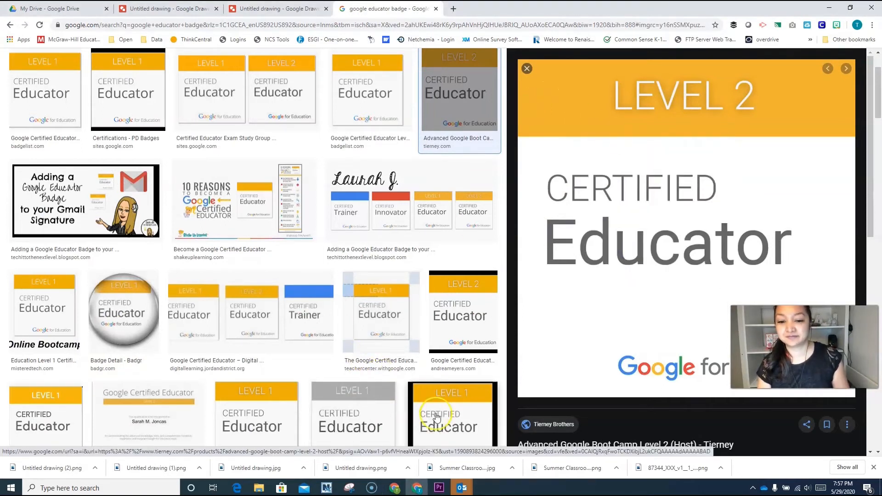
pyautogui.click(275, 8)
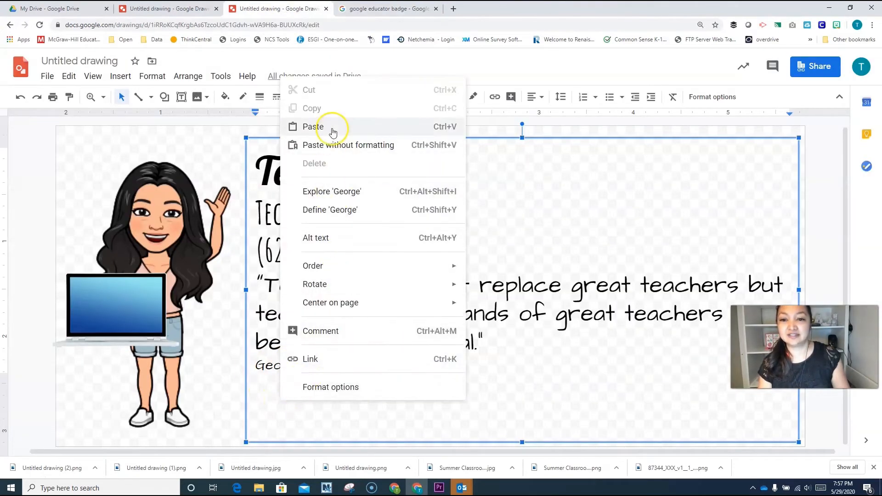
# Step: Paste the Level 2 Certified Educator badge into the banner beside the author line
pyautogui.click(311, 127)
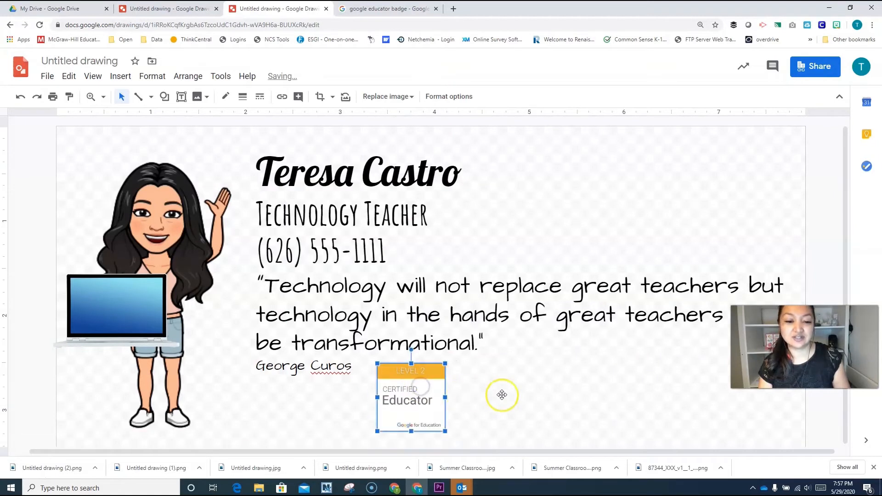
pyautogui.moveTo(597, 296)
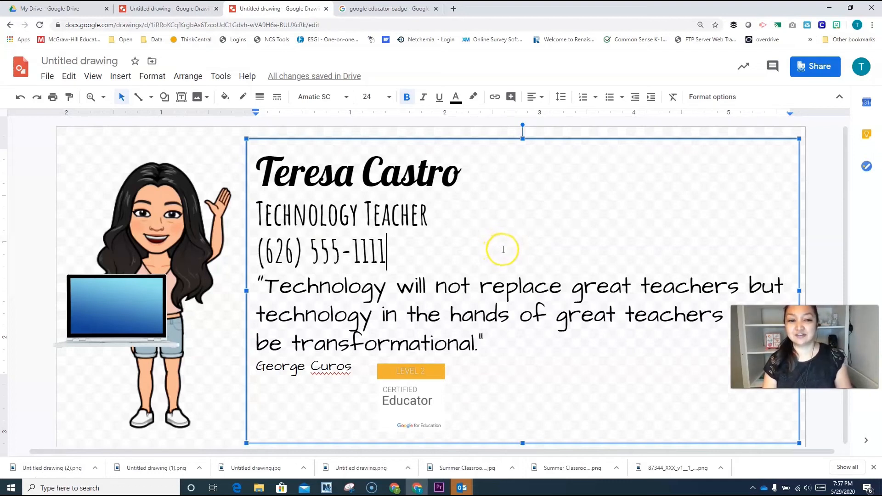
pyautogui.moveTo(187, 127)
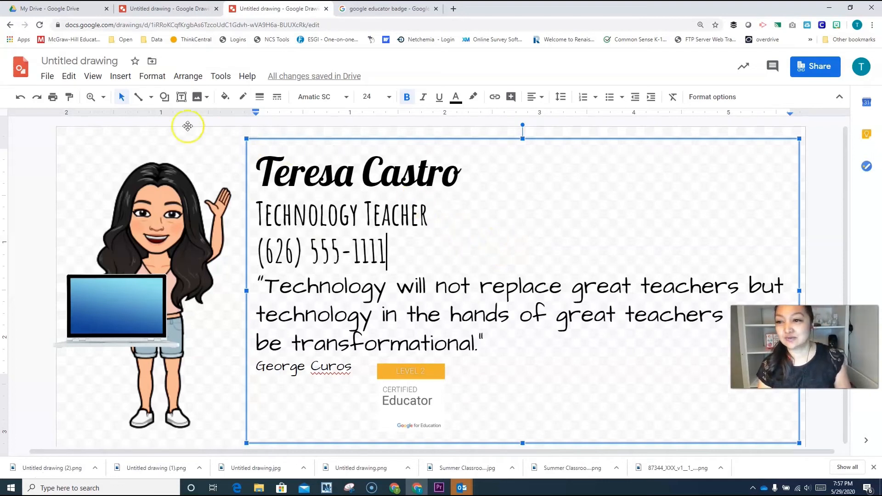
pyautogui.click(47, 76)
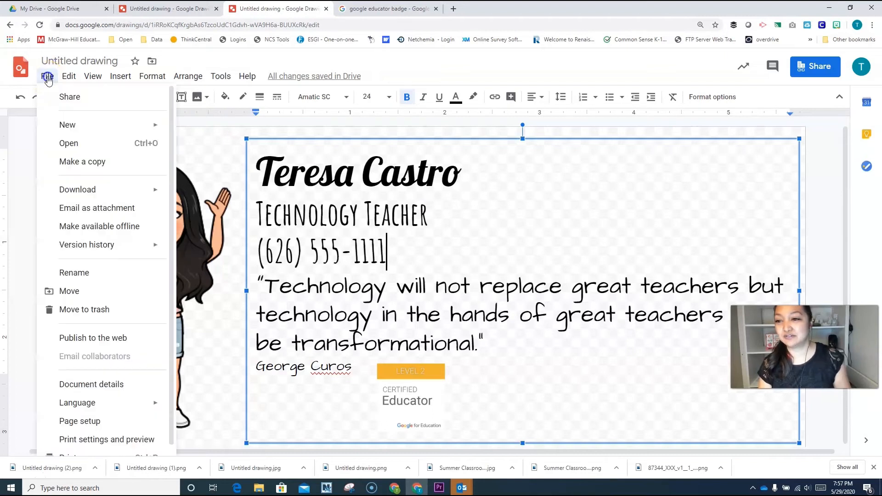
# Step: Download the finished signature drawing as a PNG image
pyautogui.click(77, 190)
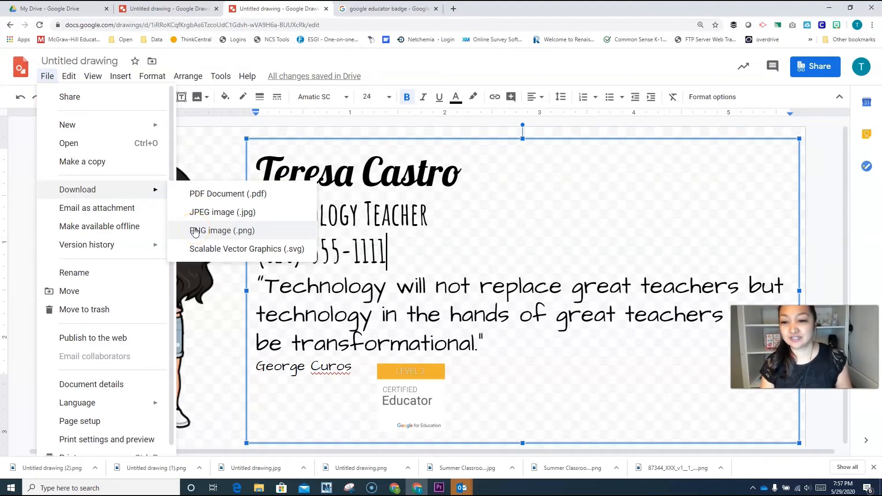
pyautogui.click(222, 231)
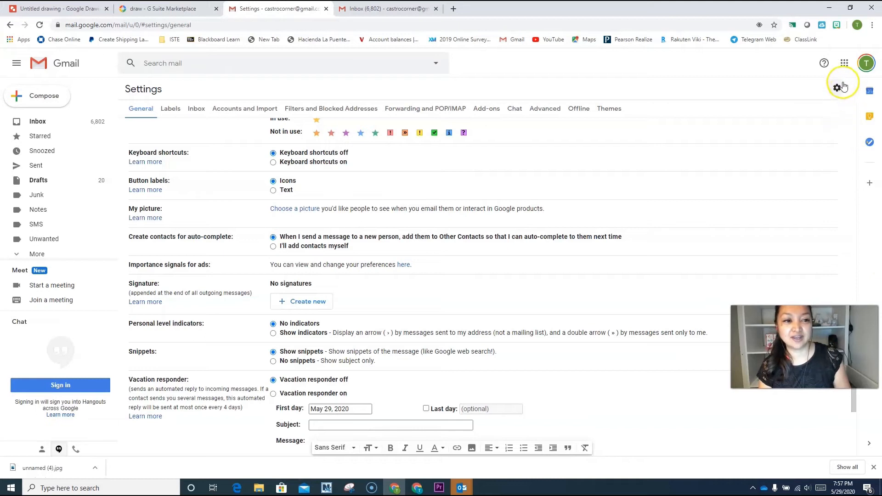
pyautogui.moveTo(833, 100)
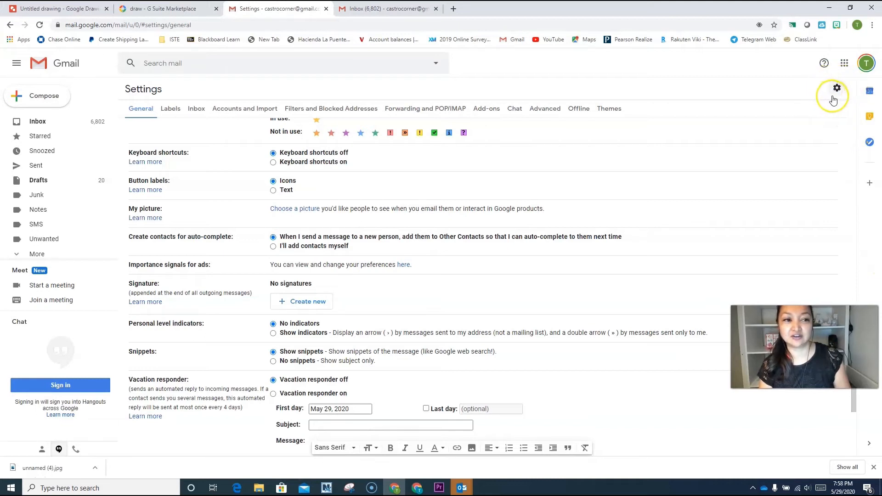
pyautogui.moveTo(837, 87)
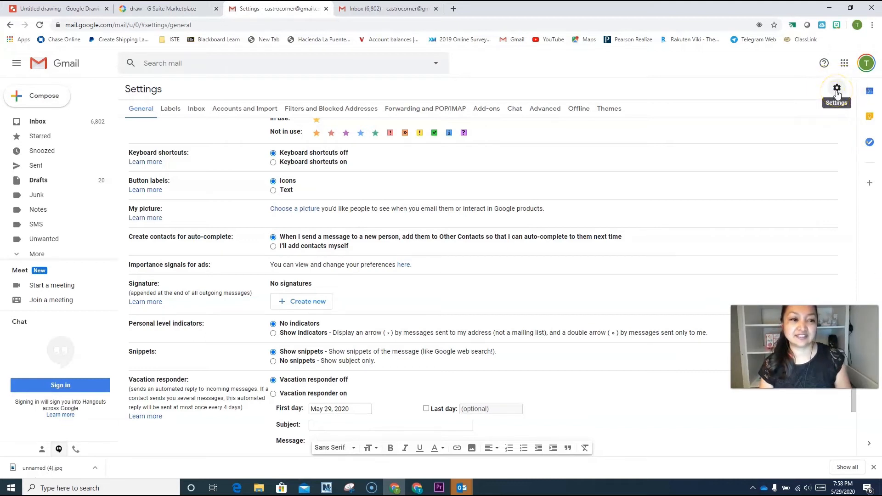
# Step: Create a new Gmail signature named 'bitmoji' under Settings > General > Signature
pyautogui.scroll(3)
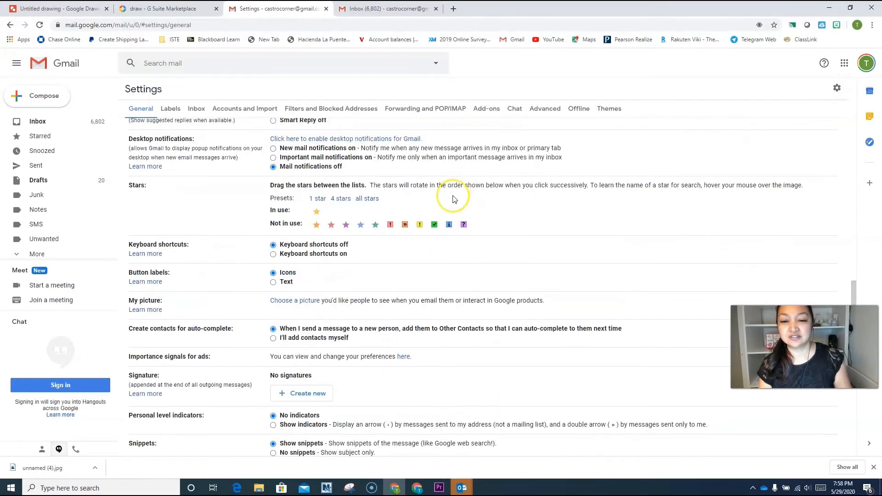
pyautogui.scroll(-3)
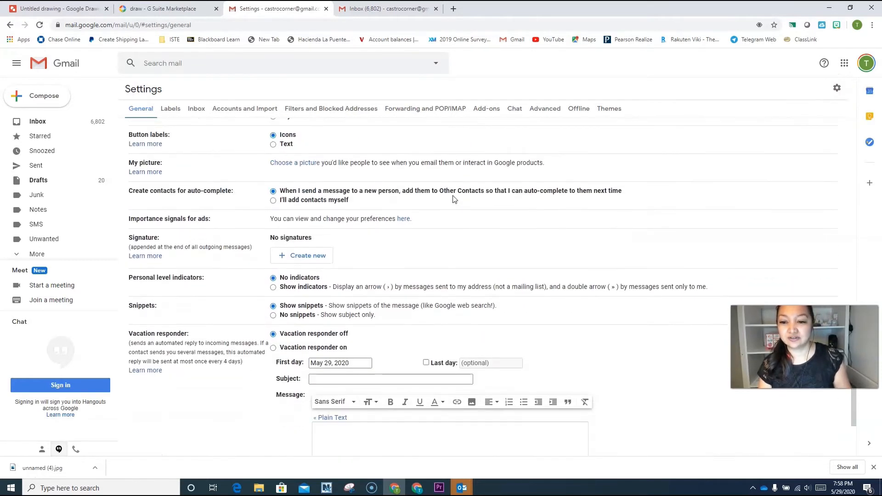
pyautogui.scroll(-3)
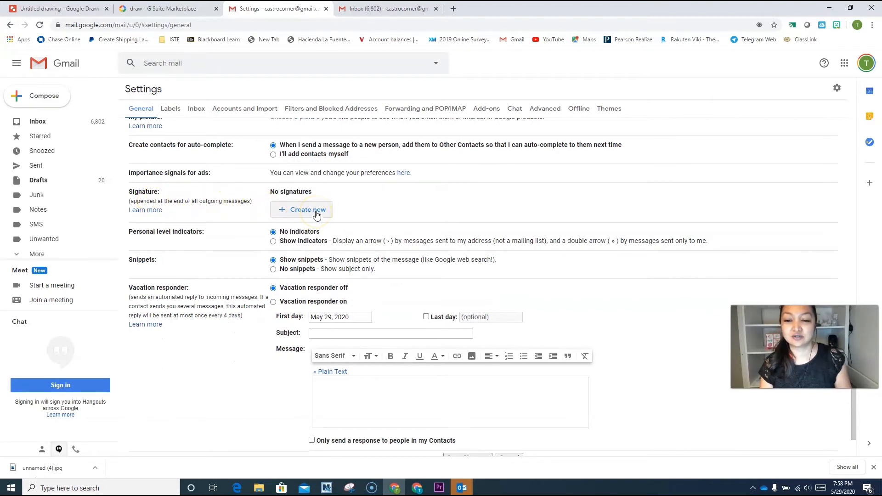
pyautogui.click(307, 209)
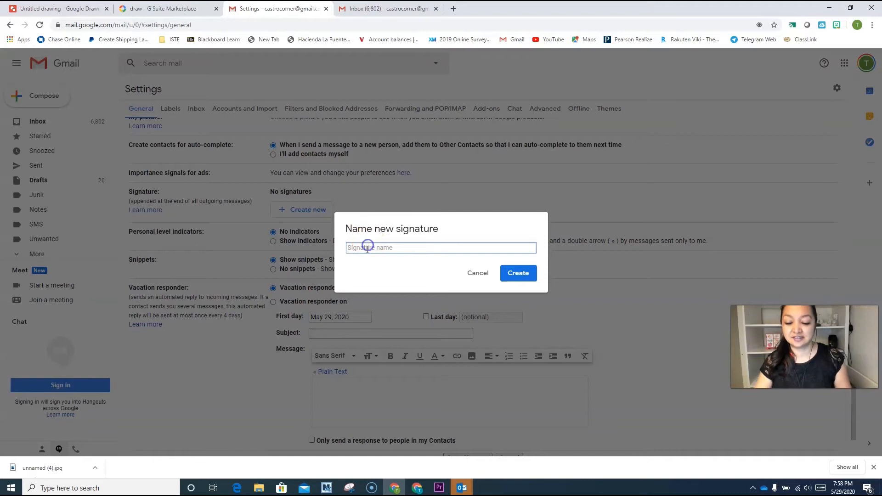
pyautogui.write('bitmoji')
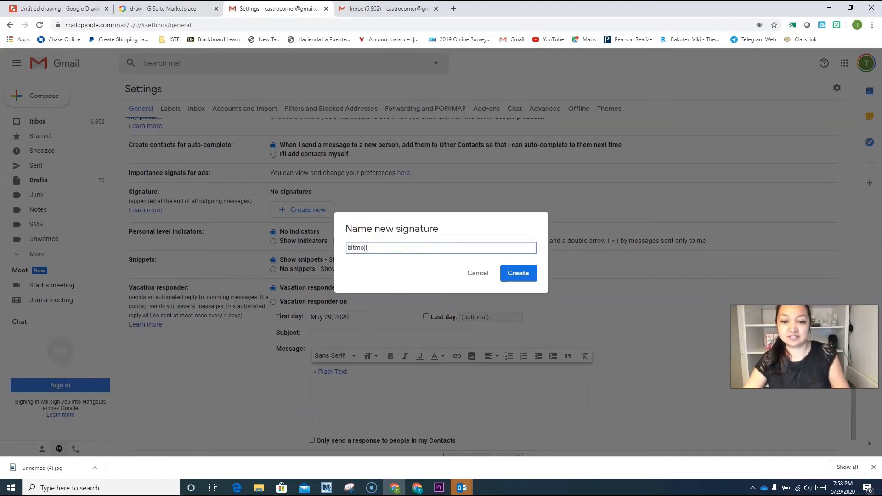
pyautogui.click(518, 273)
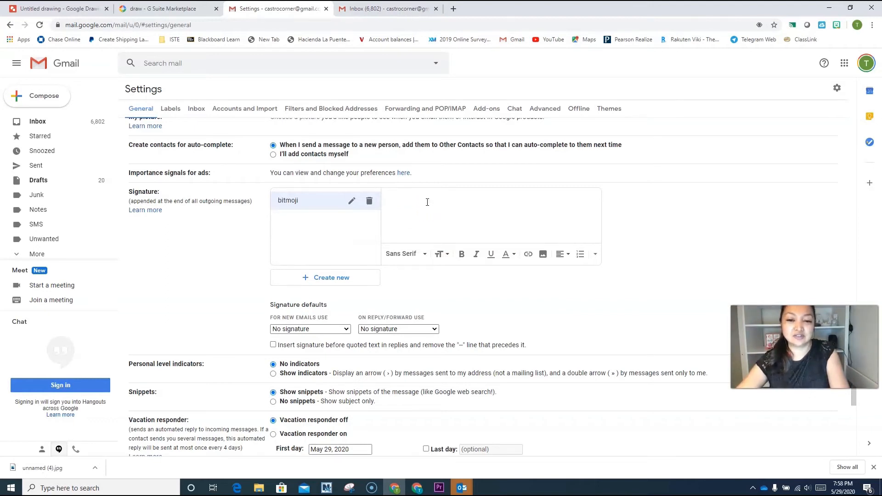
# Step: Upload the 'Untitled drawing (3)' image into the bitmoji signature body
pyautogui.click(428, 202)
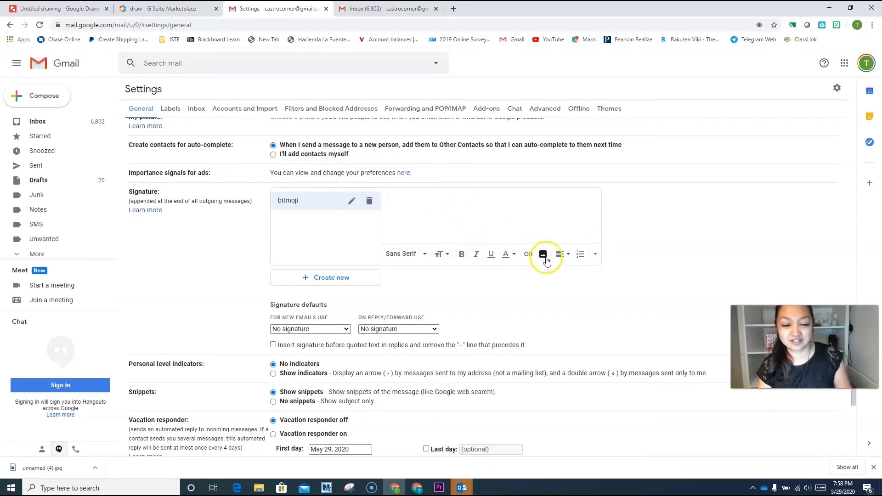
pyautogui.moveTo(543, 254)
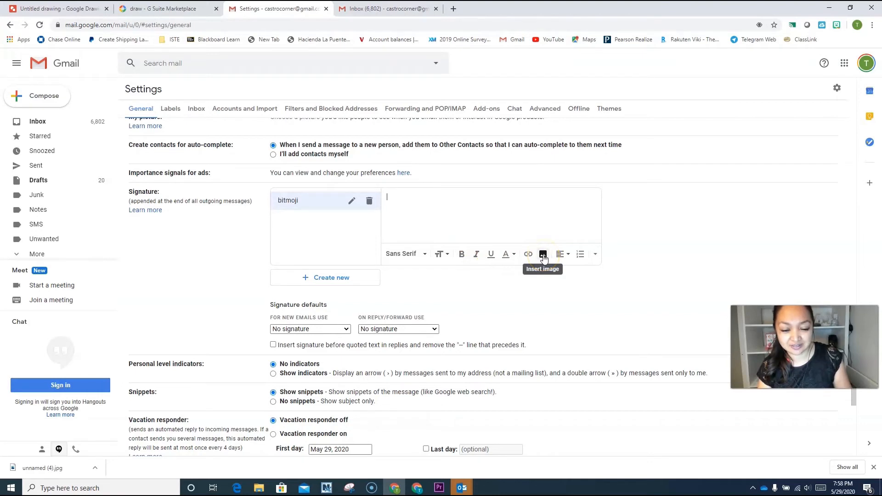
pyautogui.click(543, 254)
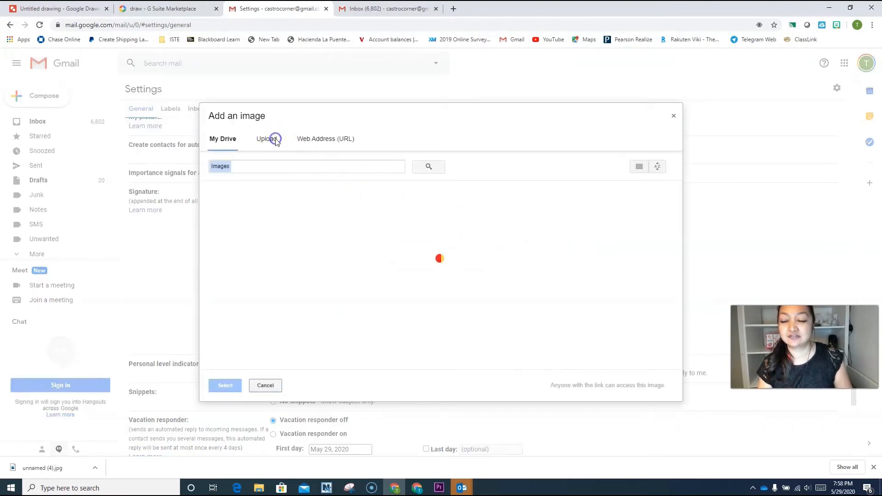
pyautogui.click(265, 138)
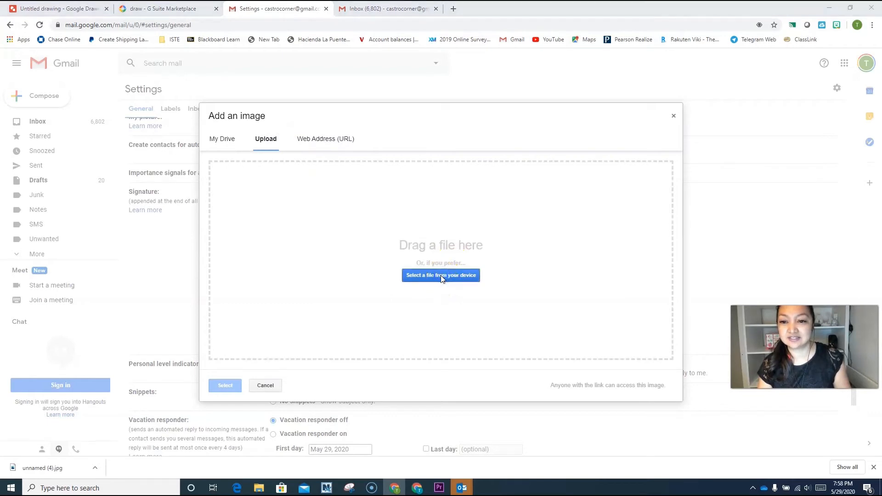
pyautogui.click(441, 276)
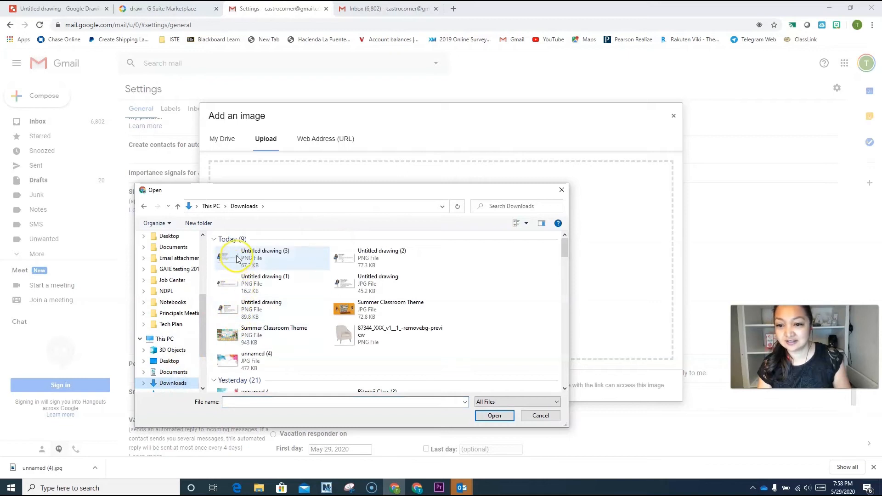
pyautogui.click(265, 258)
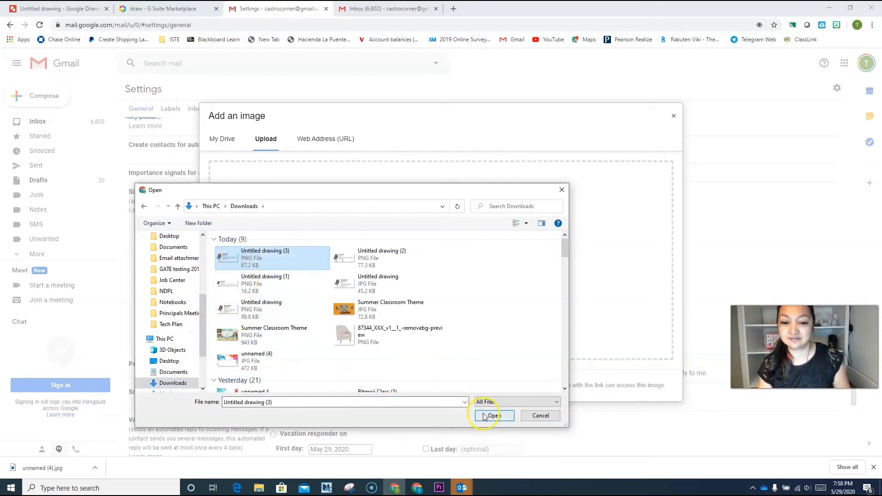
pyautogui.click(494, 415)
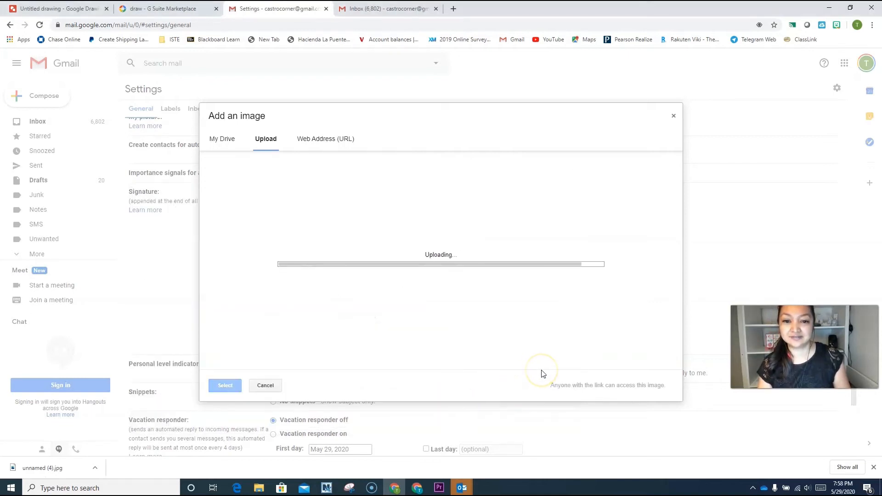
pyautogui.click(674, 115)
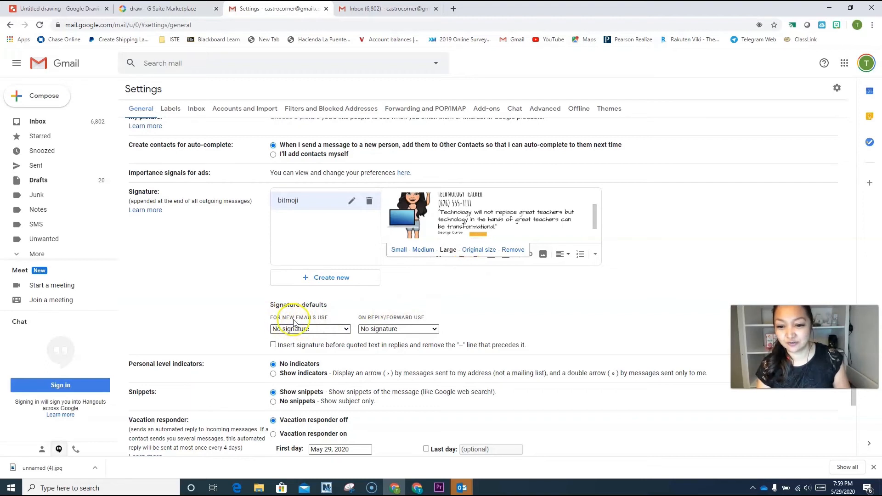
# Step: Set bitmoji as the default for new emails and replies/forwards, then save
pyautogui.click(310, 330)
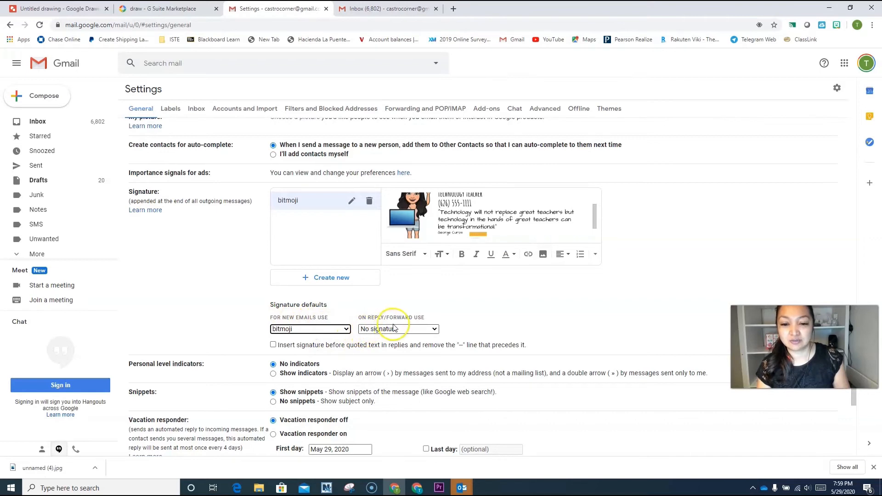
pyautogui.click(398, 329)
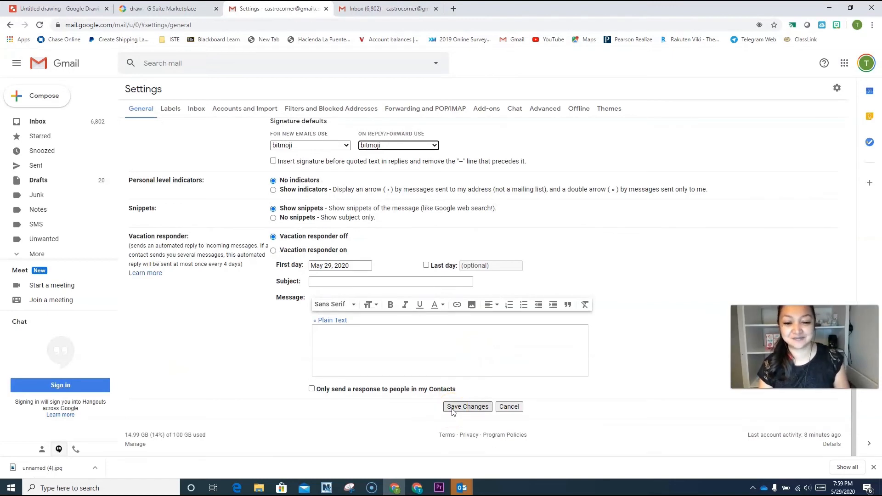
pyautogui.click(468, 406)
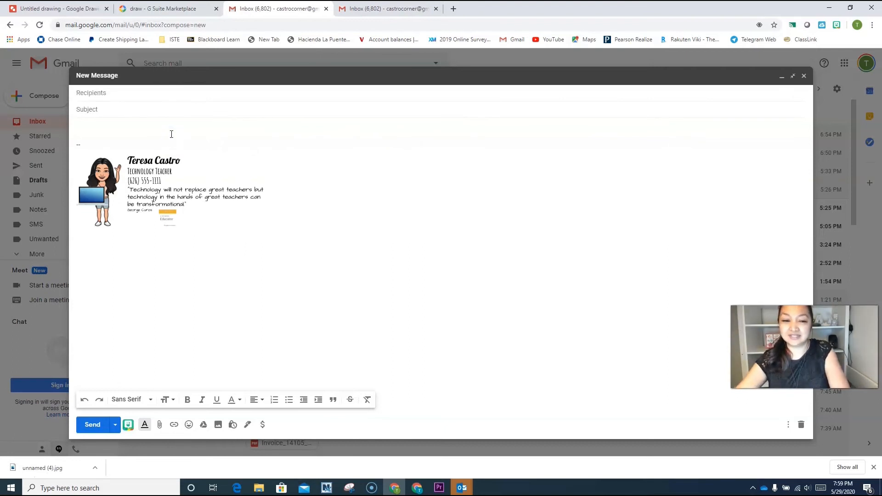
# Step: Type test text 'lksjflskdjfkls' in a new Gmail message to check the signature
pyautogui.write('lksjflskdjfklsjfklsdjflds')
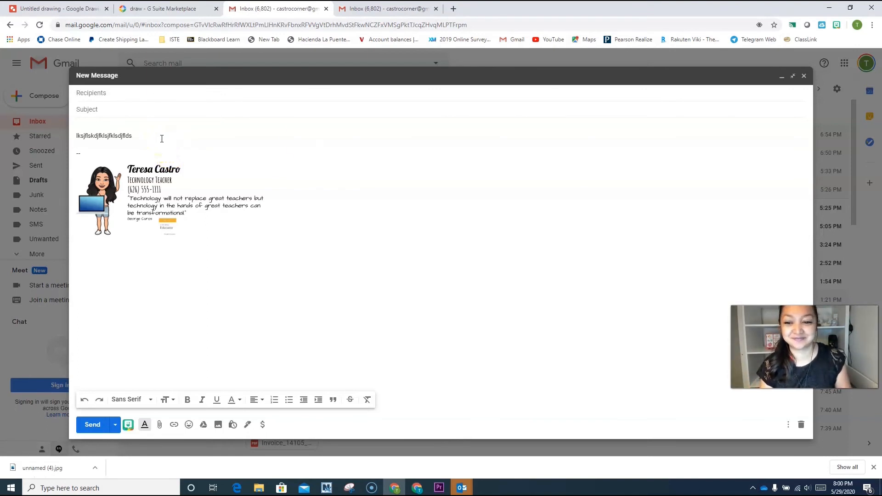
pyautogui.click(462, 487)
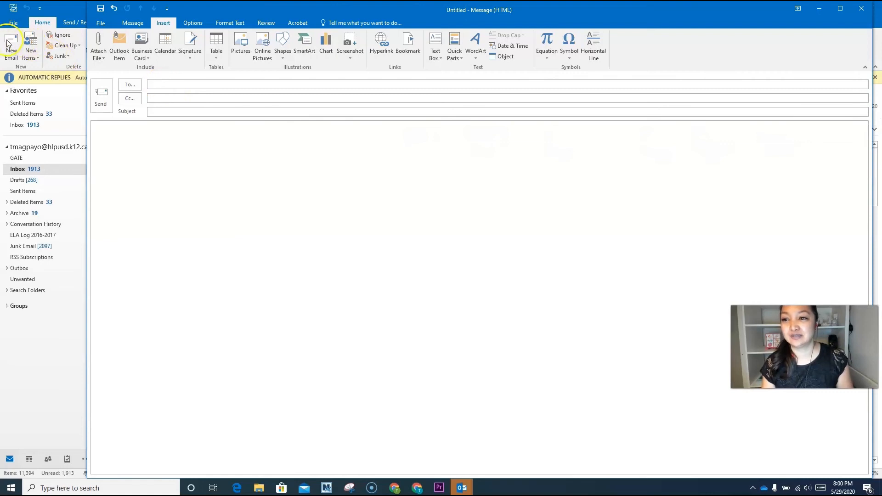
# Step: From a new Outlook email, create a new signature named 'bitmoji' in Signatures settings
pyautogui.click(275, 98)
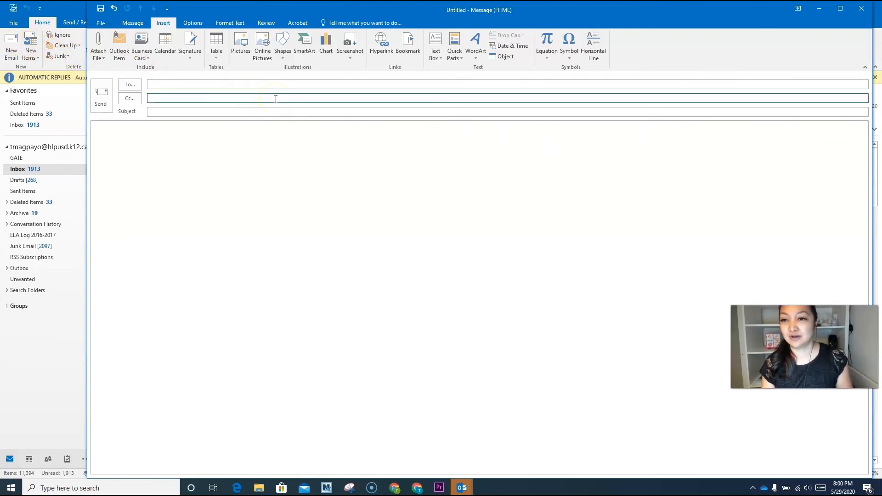
pyautogui.moveTo(190, 52)
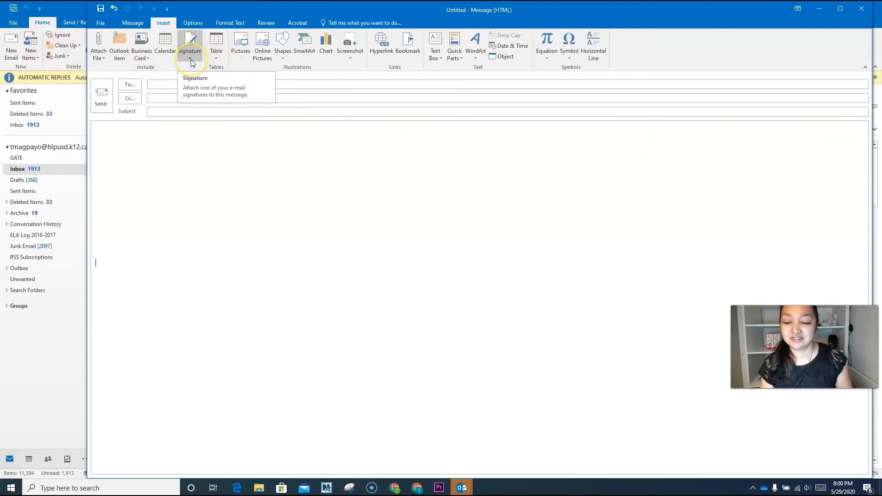
pyautogui.click(190, 46)
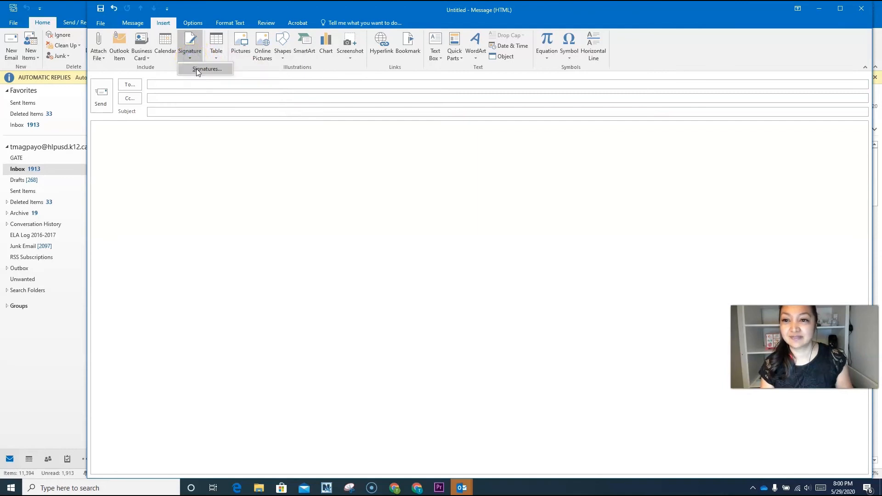
pyautogui.click(206, 69)
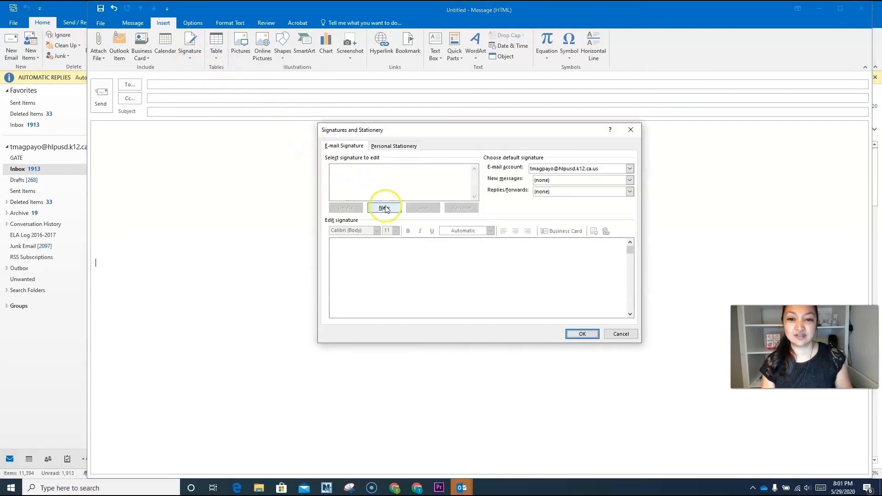
pyautogui.click(385, 208)
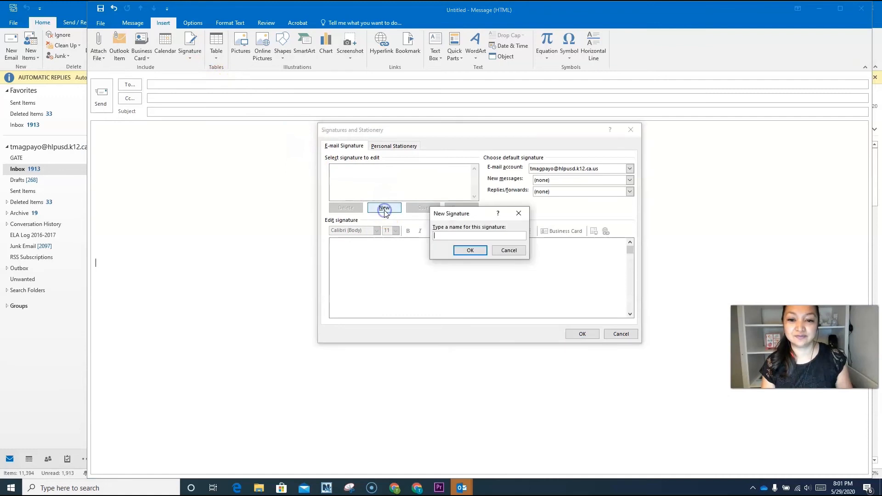
pyautogui.write('bitnoji')
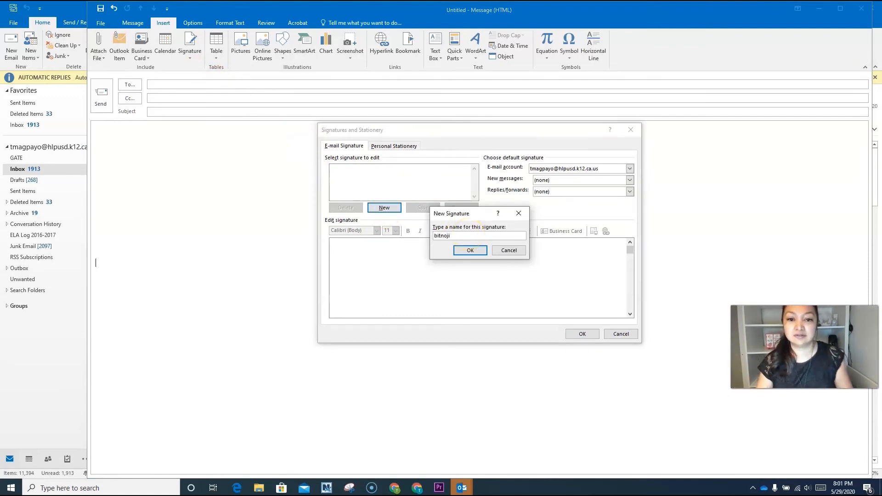
pyautogui.press('BackSpace')
pyautogui.write('m')
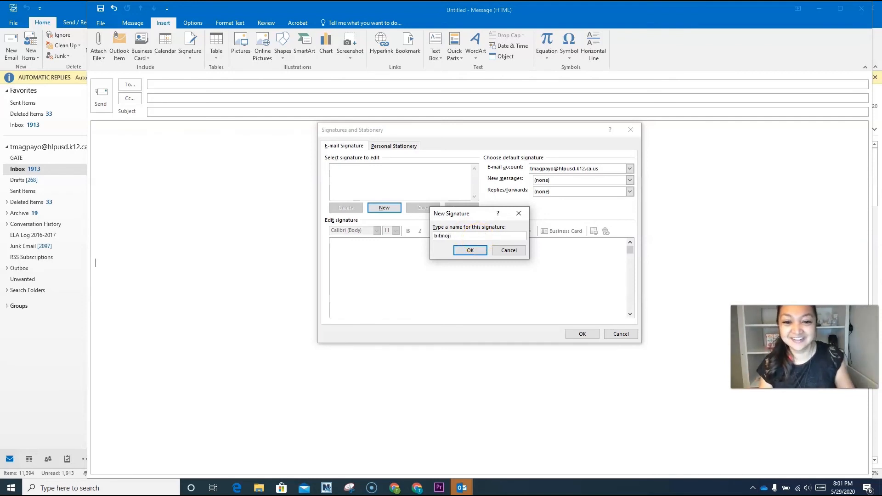
pyautogui.click(470, 251)
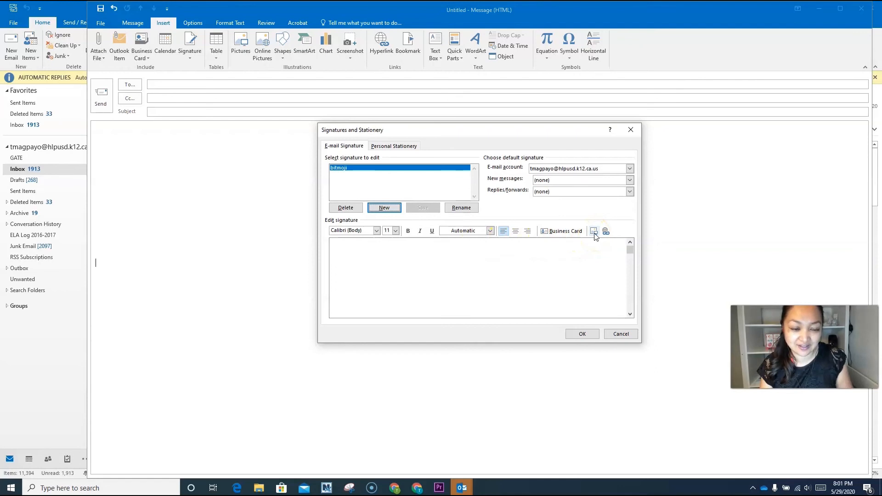
# Step: Insert the drawing image into Outlook's bitmoji signature and confirm with OK
pyautogui.click(594, 231)
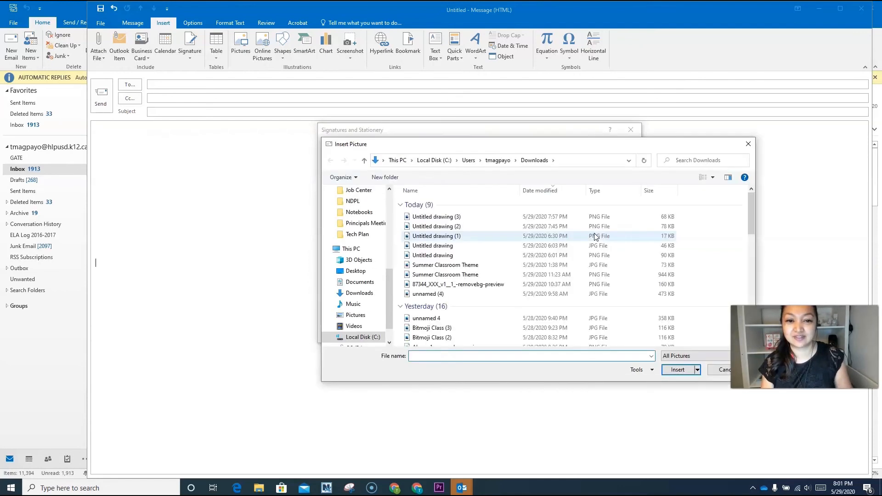
pyautogui.click(436, 216)
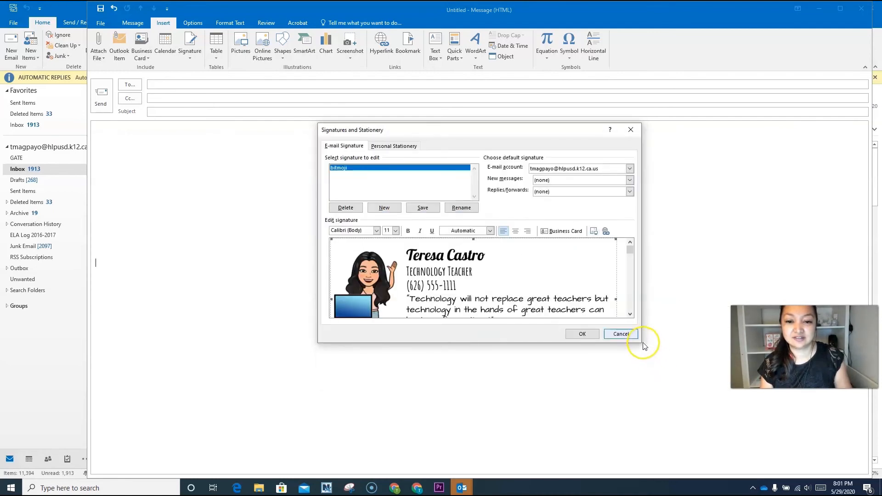
pyautogui.moveTo(539, 283)
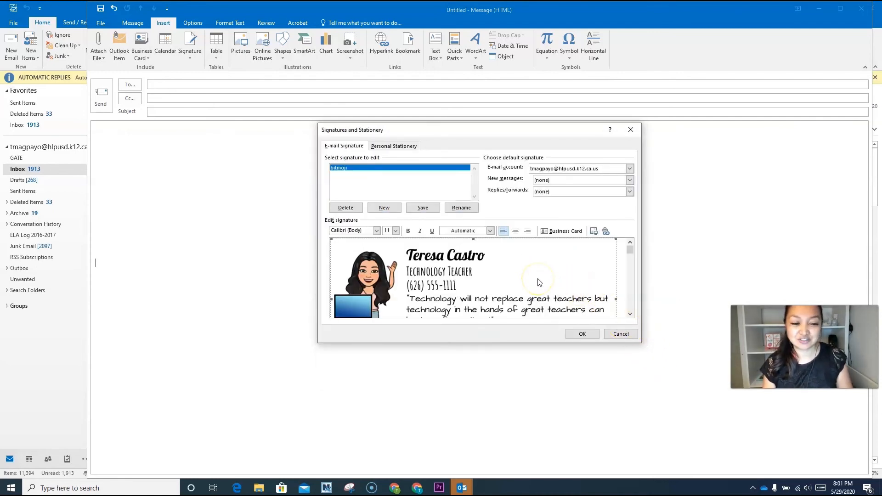
pyautogui.moveTo(554, 287)
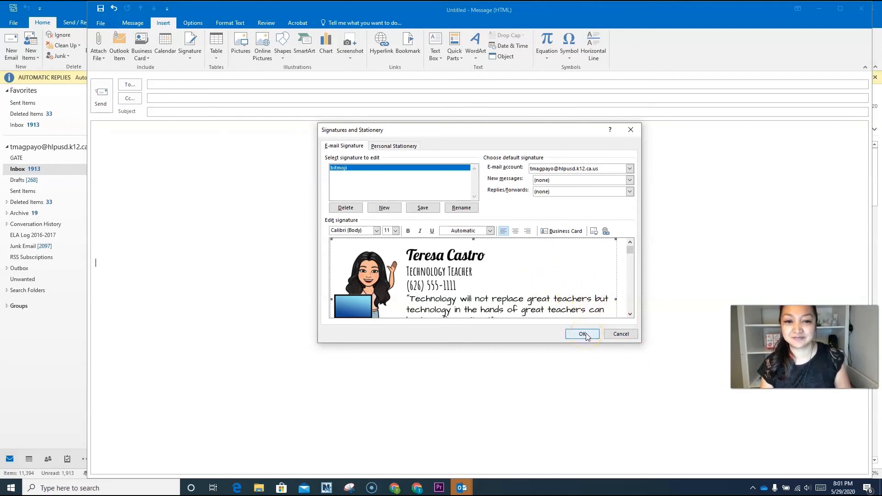
pyautogui.click(583, 334)
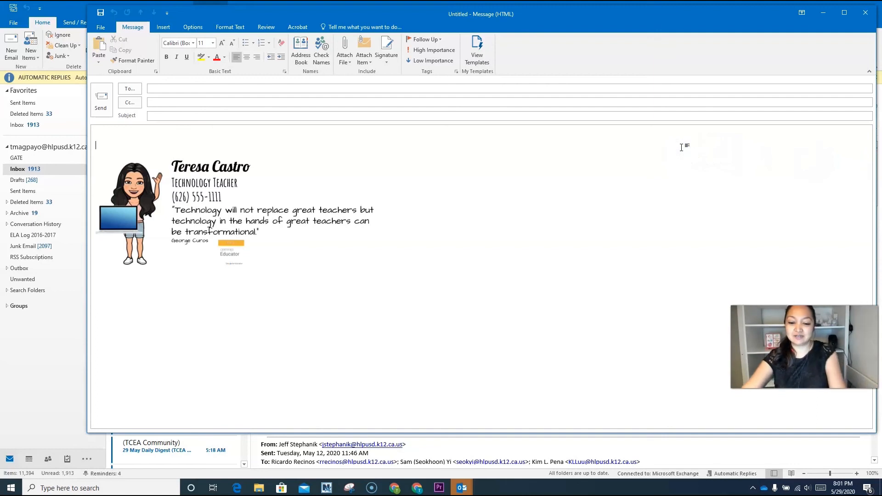
# Step: Type test text in the new Outlook message above the banner signature
pyautogui.write('lkjlkj')
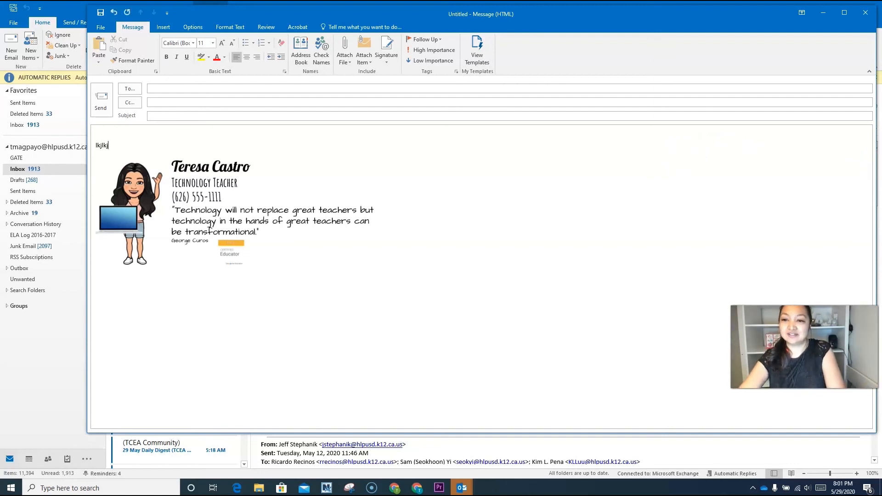
pyautogui.write('skdlfjslkdfjklsadjfkldsjf')
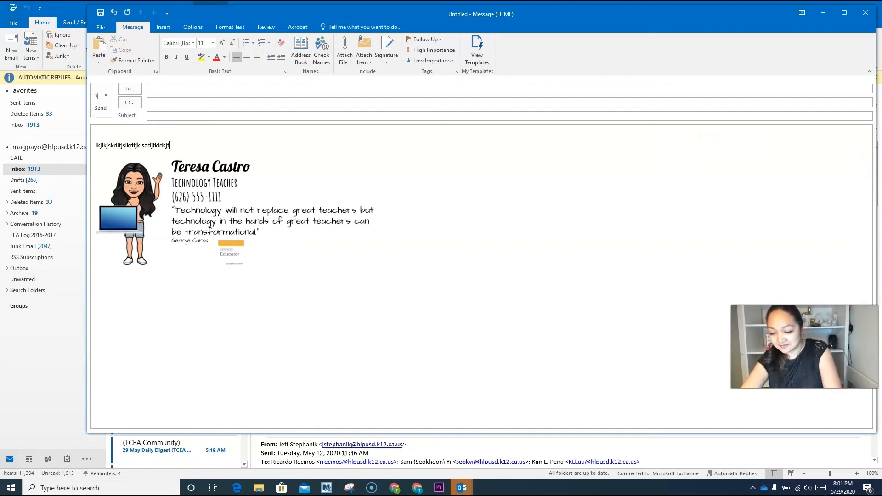